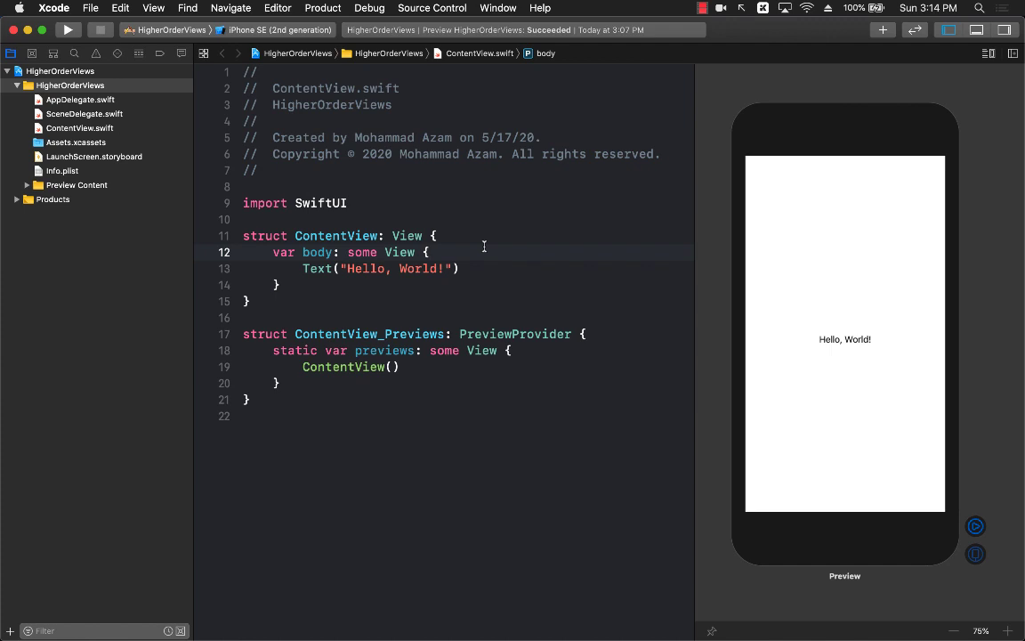
Insert blank lines inside ContentView after the 'struct ContentView: View {' line
left_click(431, 253)
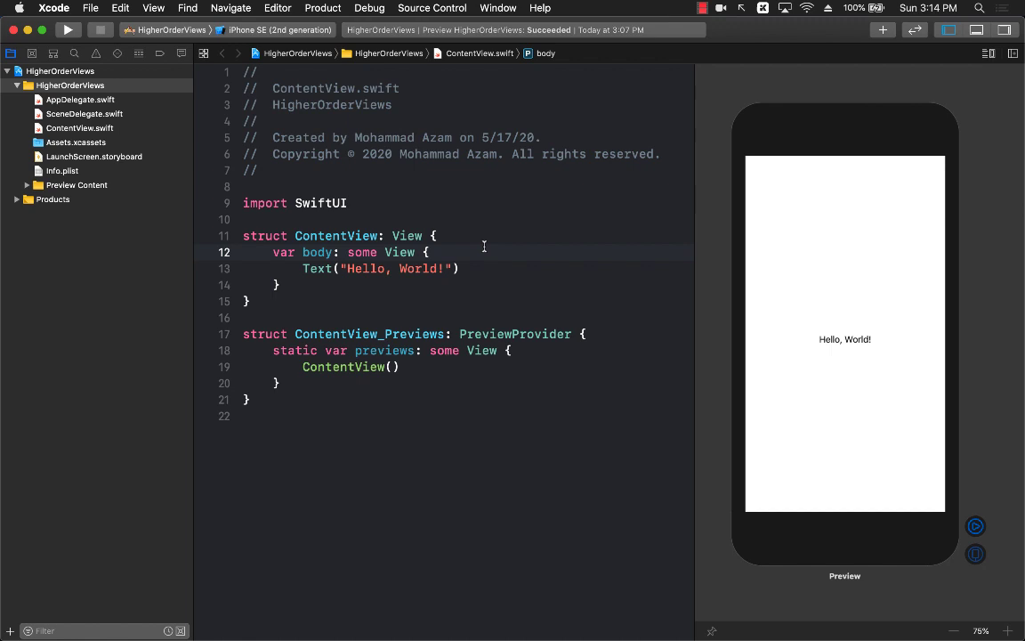
left_click(431, 253)
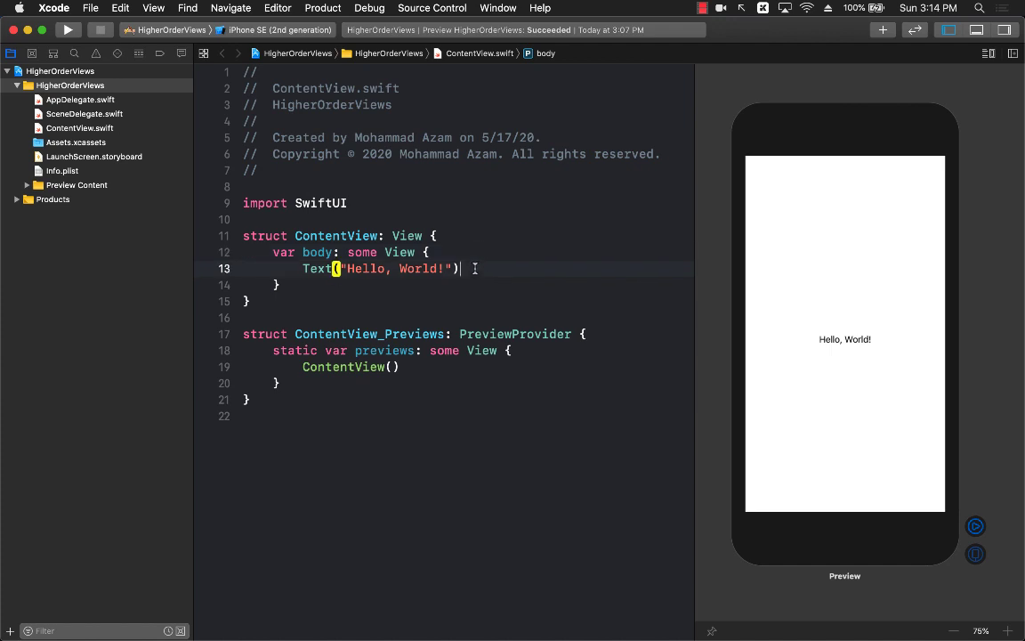
left_click(844, 338)
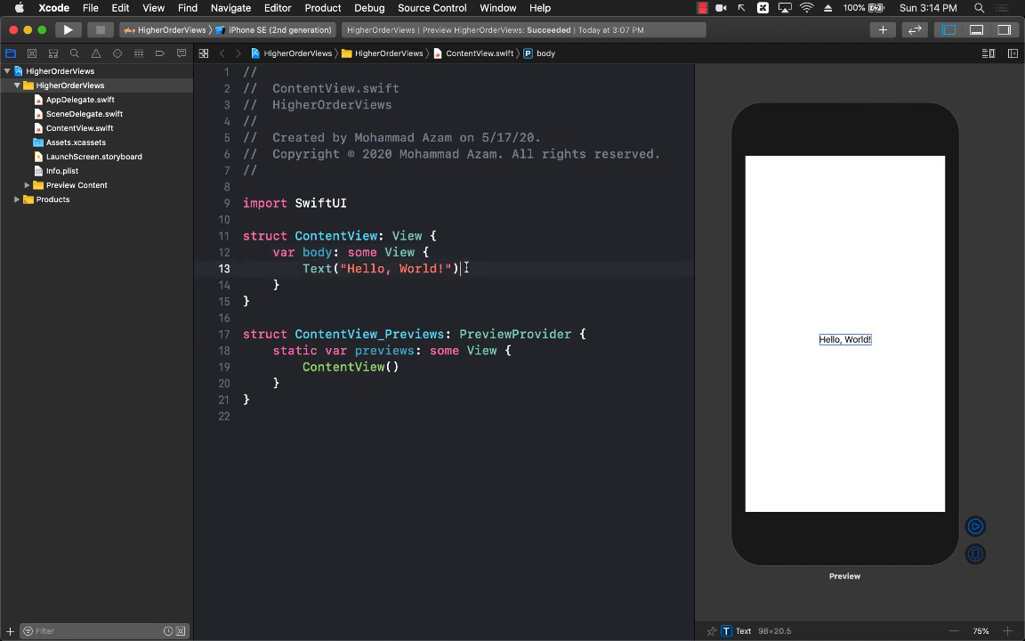
left_click(306, 269)
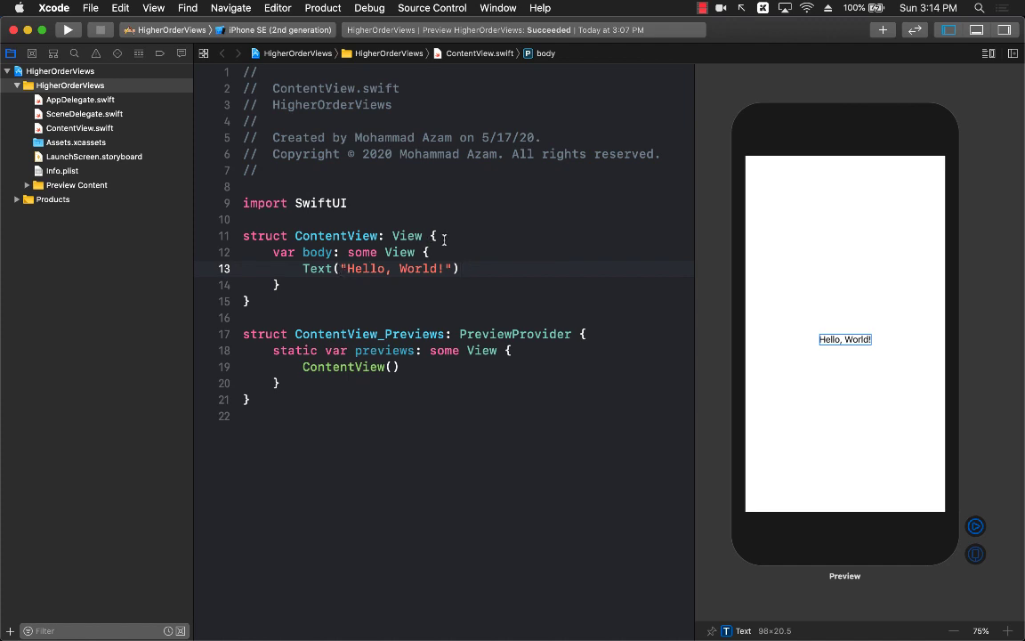
left_click(436, 235)
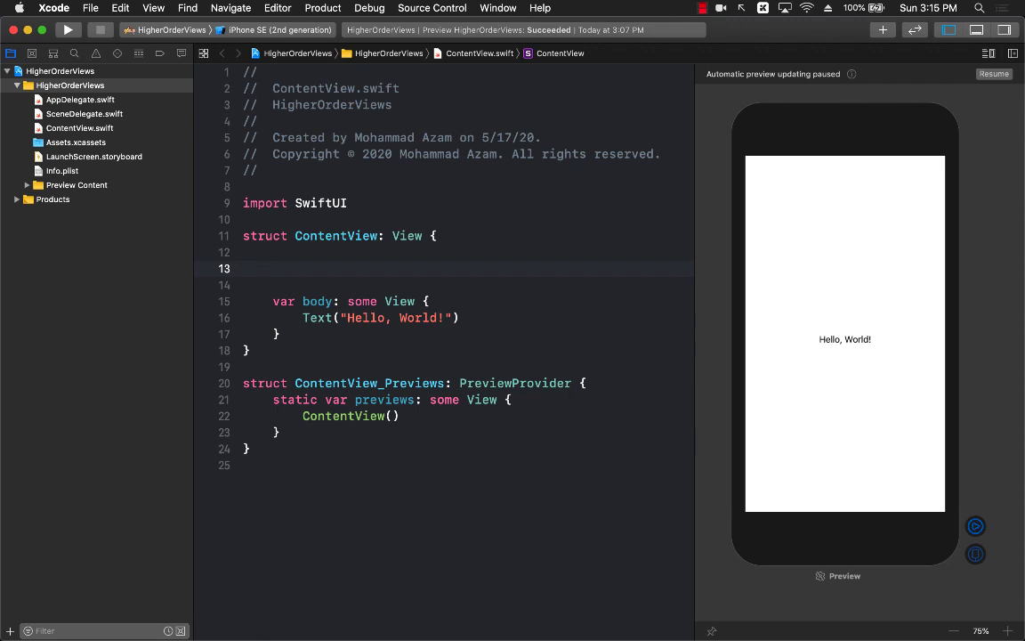
type("@")
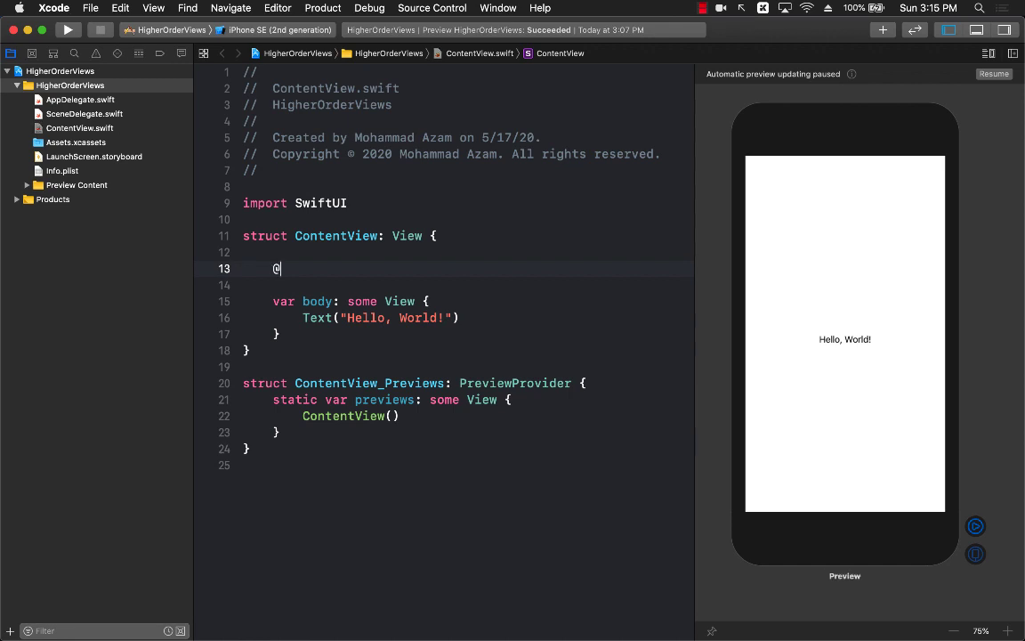
type("State priva")
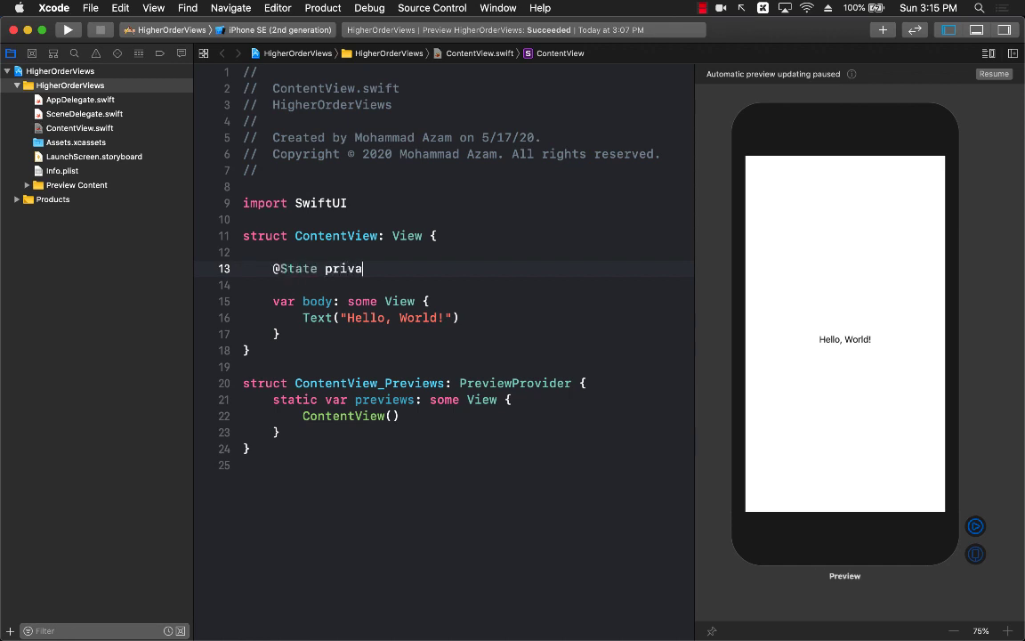
type("te var")
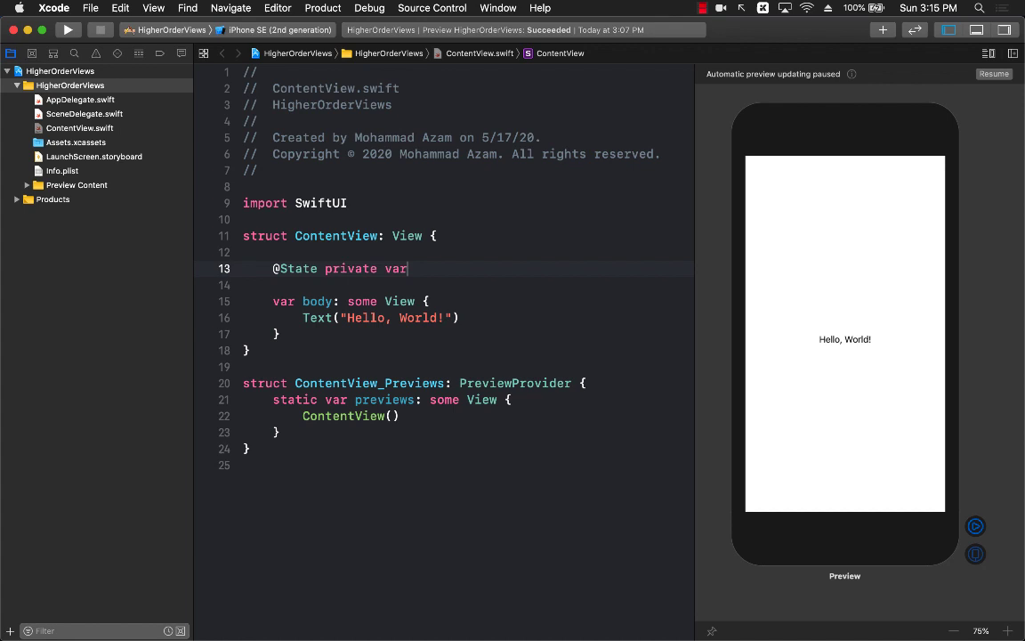
type("isEmpty:")
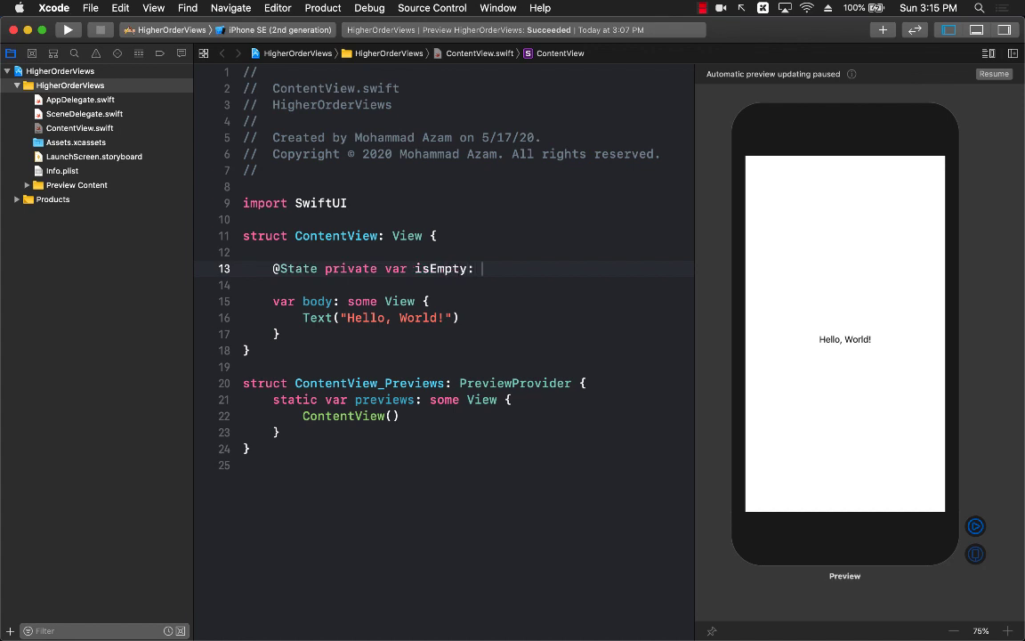
type("Bool =")
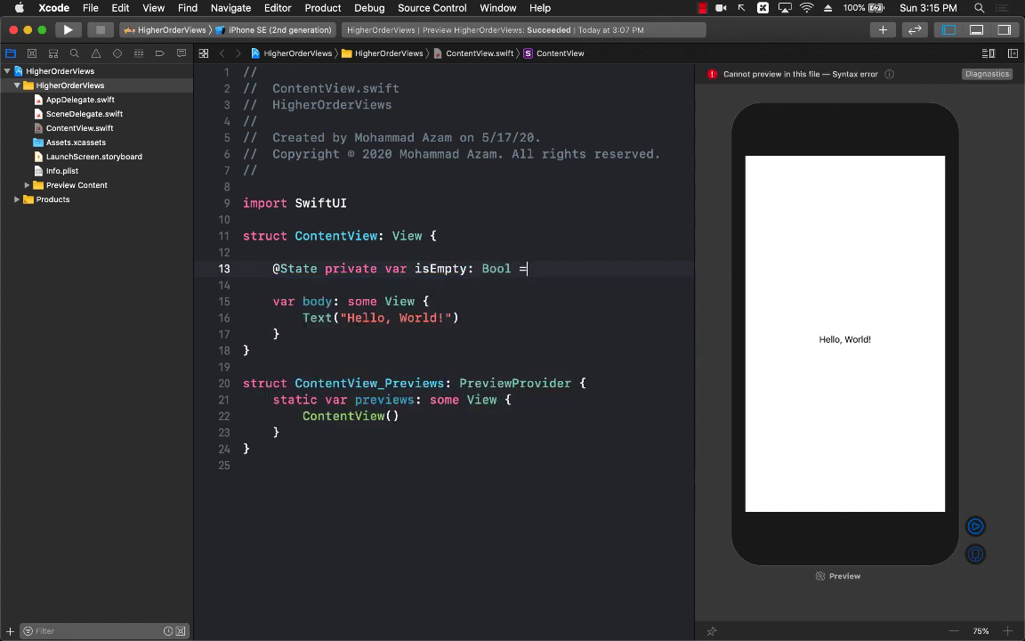
type("true")
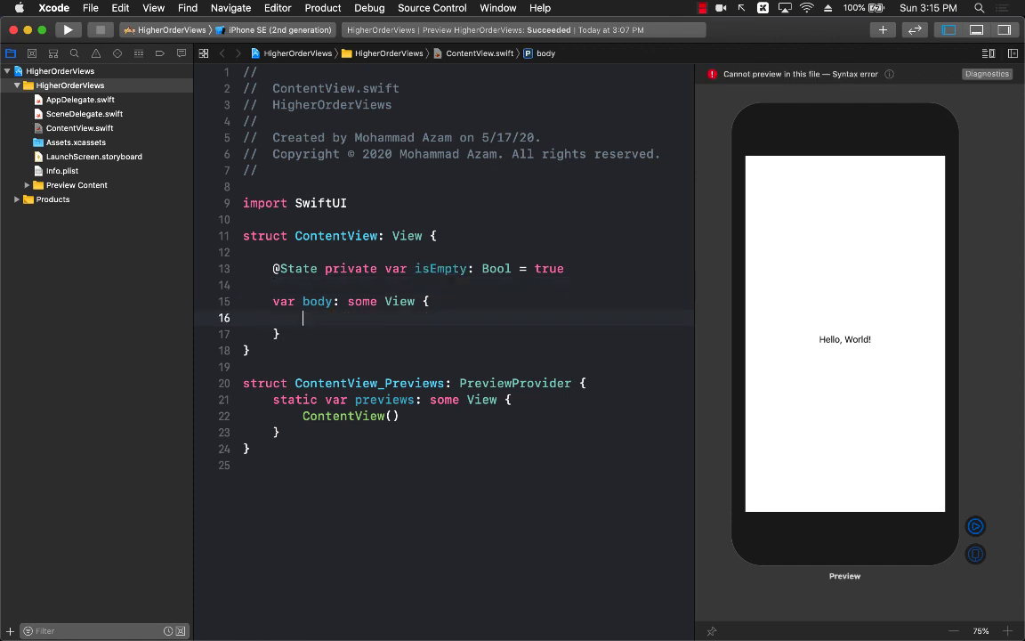
Rewrite body to return Text("View is Empty") if isEmpty, else Text("Not Empty")
type("if")
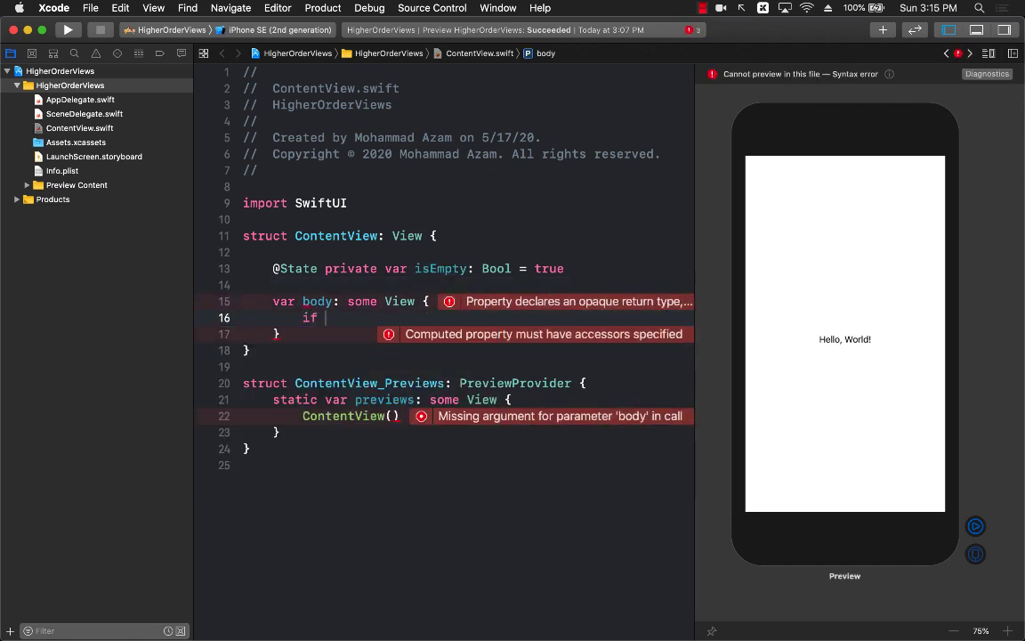
type("isEmpty {")
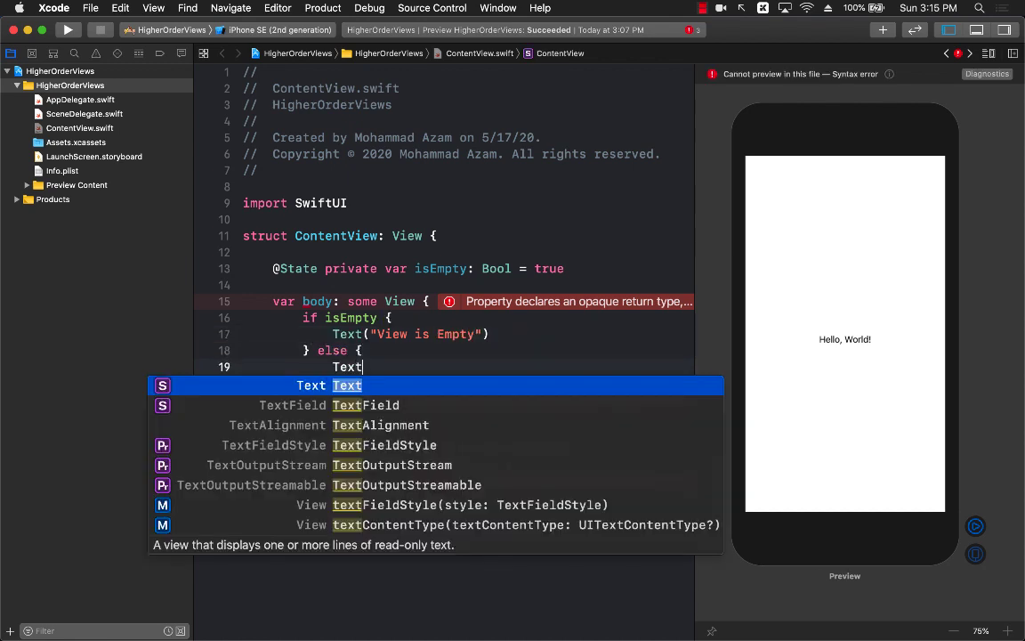
type("(\"Not Empty\")")
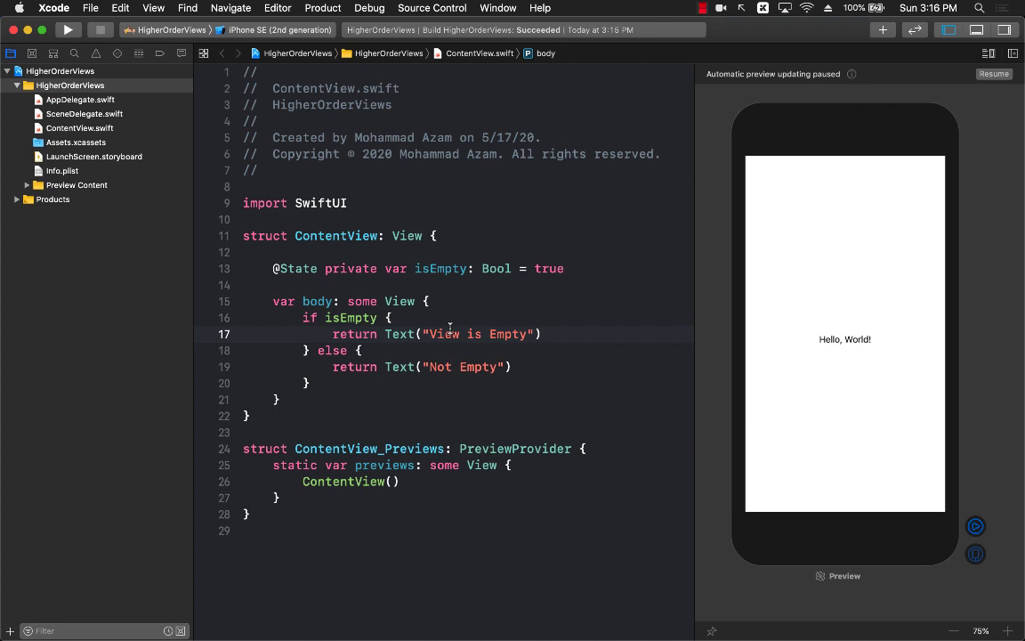
left_click(435, 301)
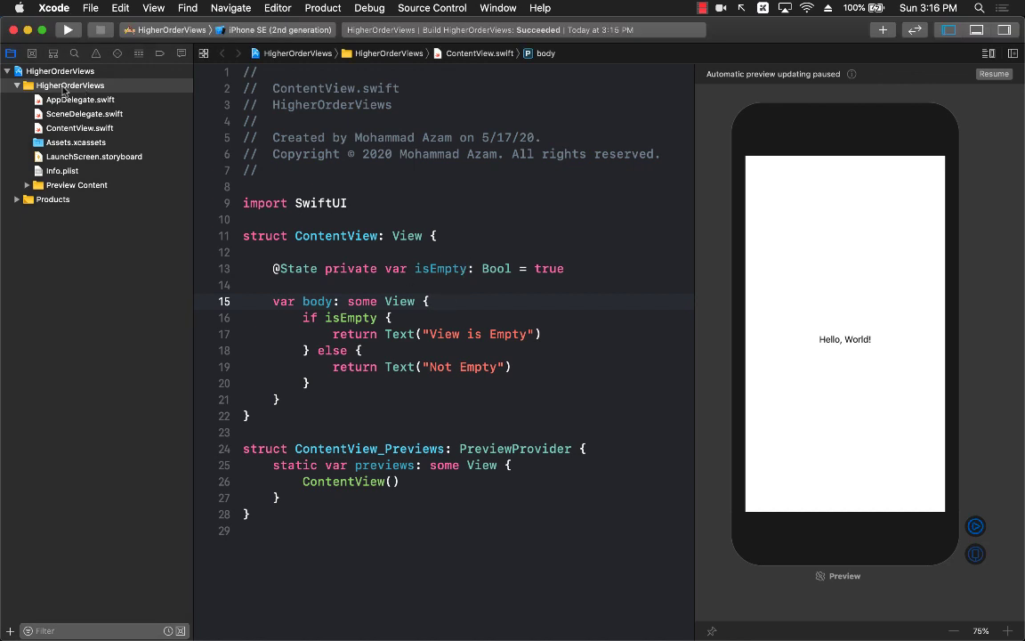
Create a SwiftUI View file in the project, accidentally named EmptyContentVie
right_click(69, 85)
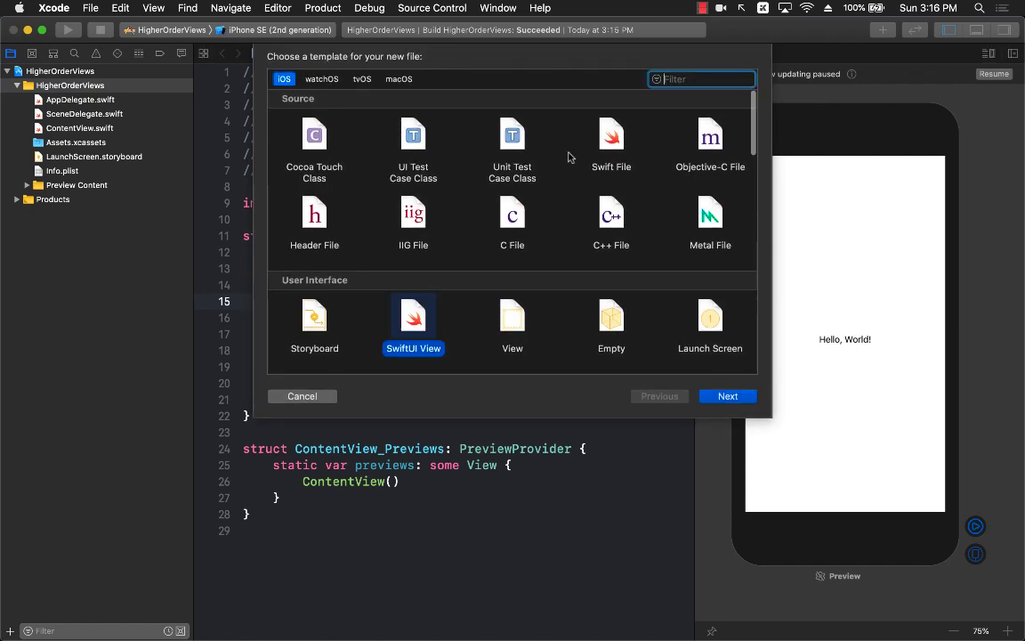
mouse_move(727, 396)
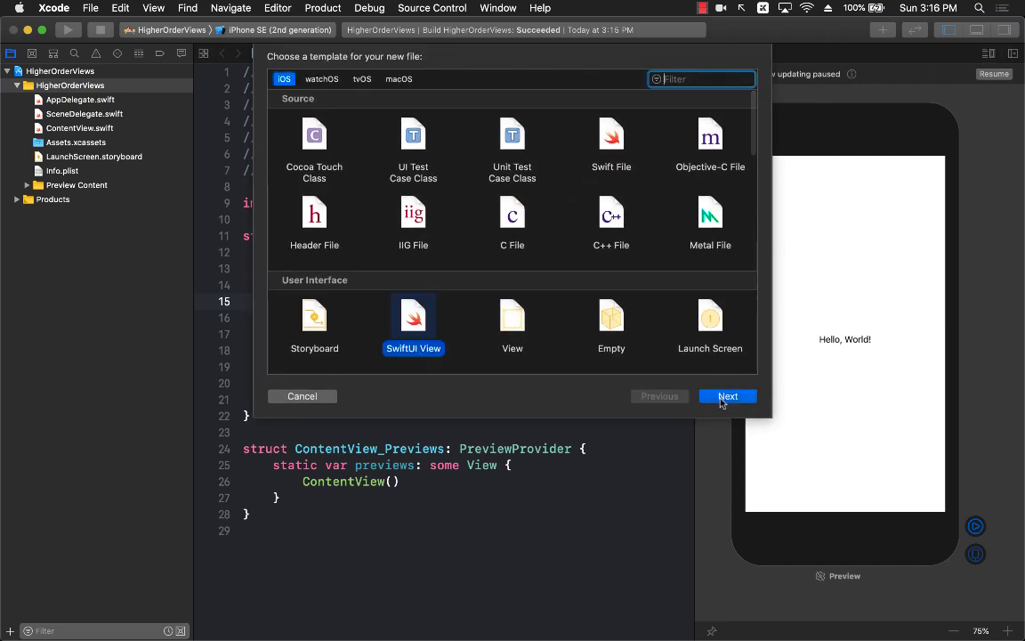
left_click(727, 395)
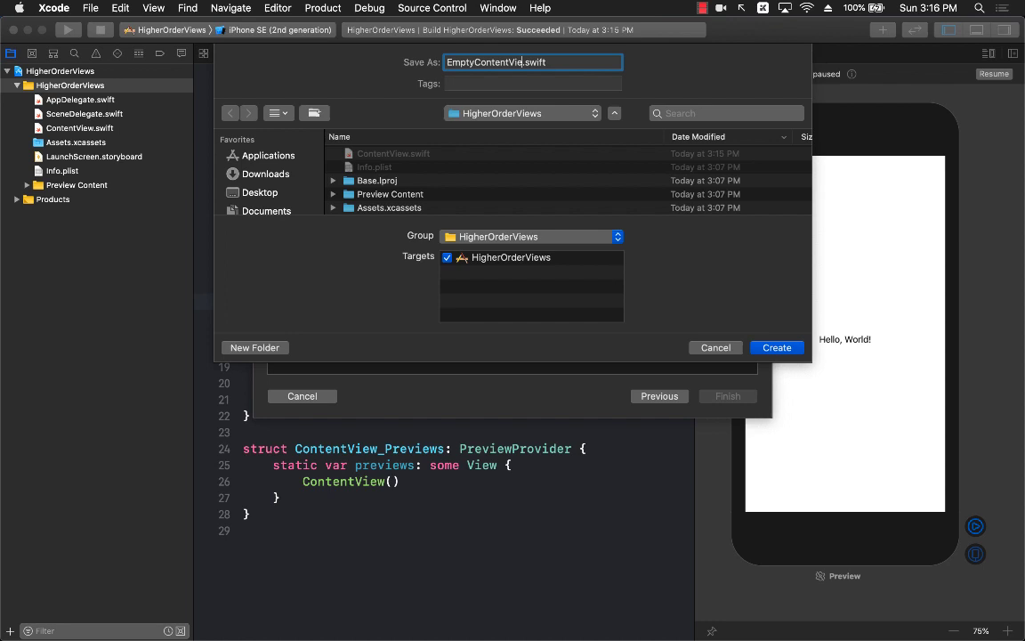
left_click(777, 347)
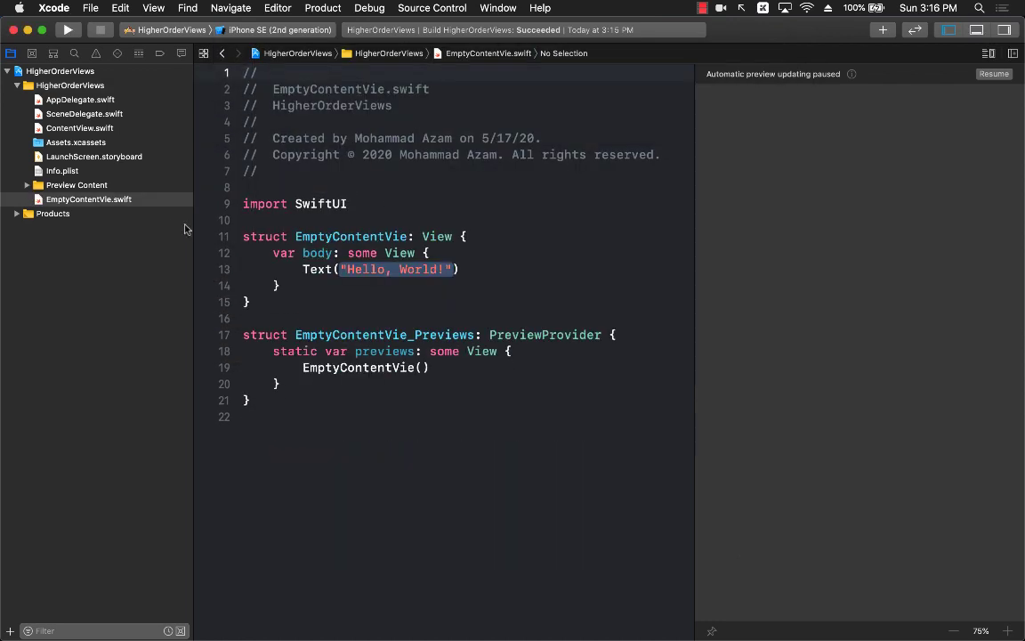
Delete the misspelled EmptyContentVie file and start a fresh SwiftUI View file
right_click(89, 200)
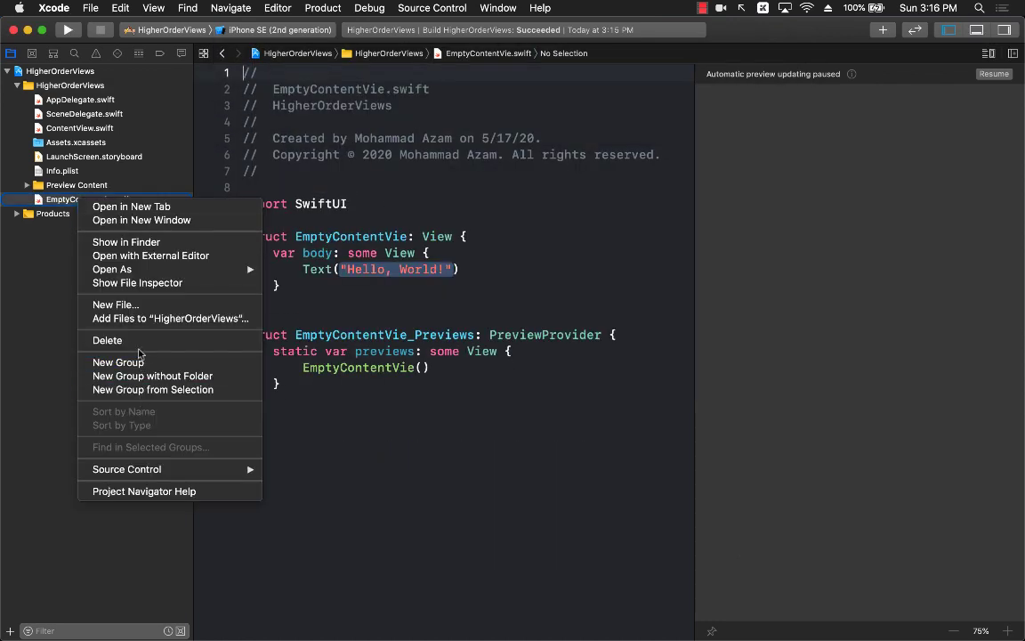
left_click(78, 128)
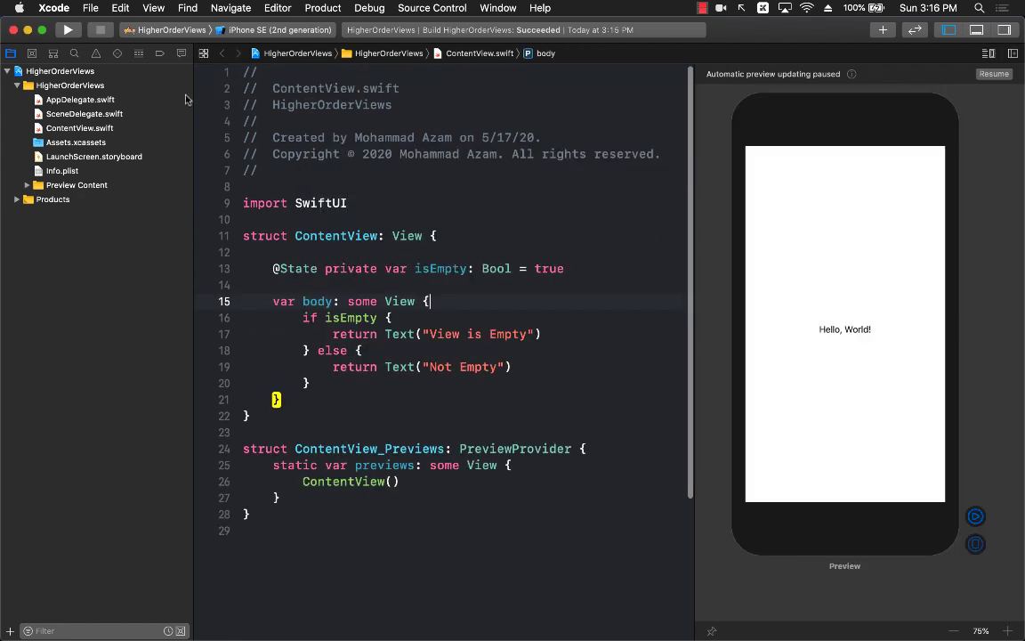
right_click(61, 85)
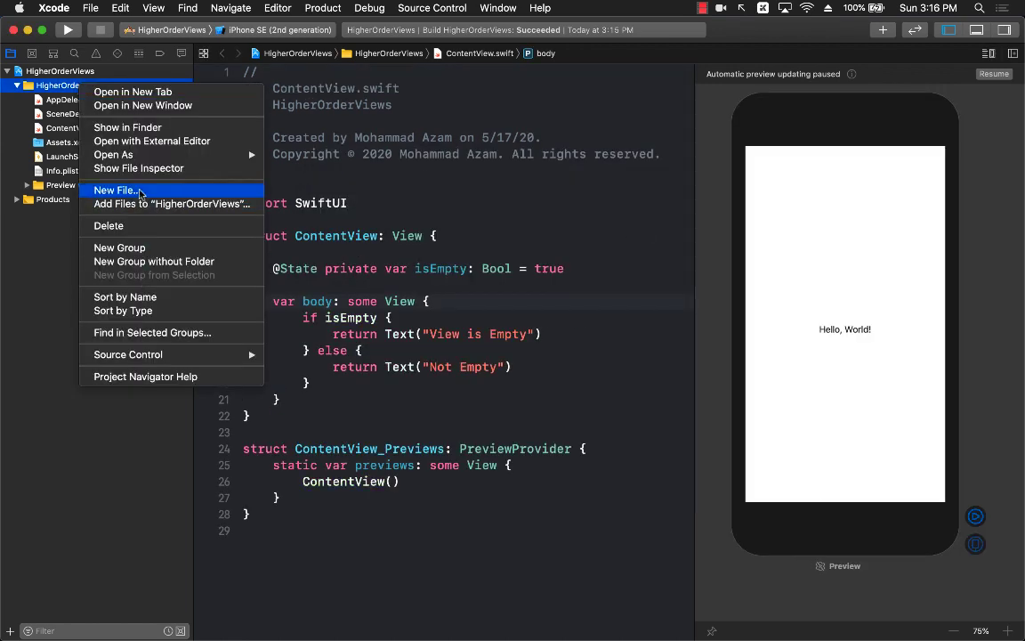
left_click(114, 189)
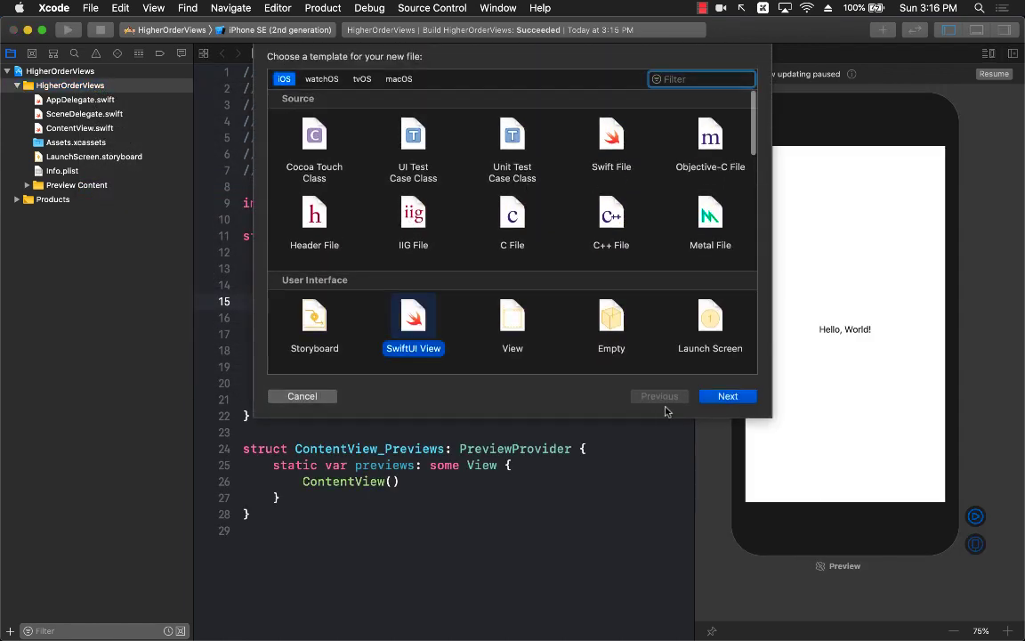
left_click(726, 395)
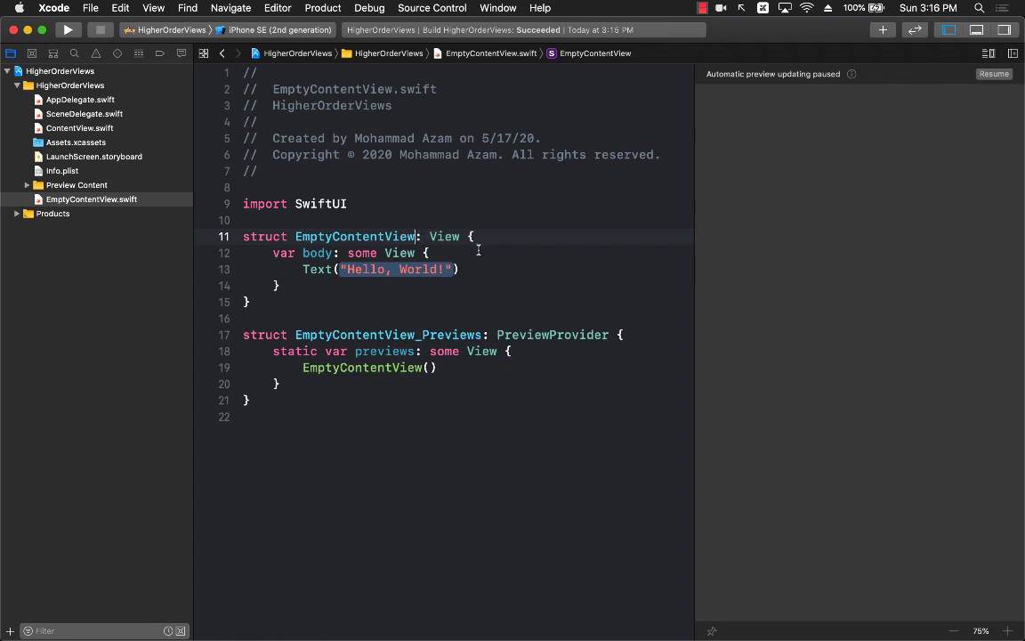
Declare 'struct EmptyContentView<Content>: View where Content: View'
type("<Conte")
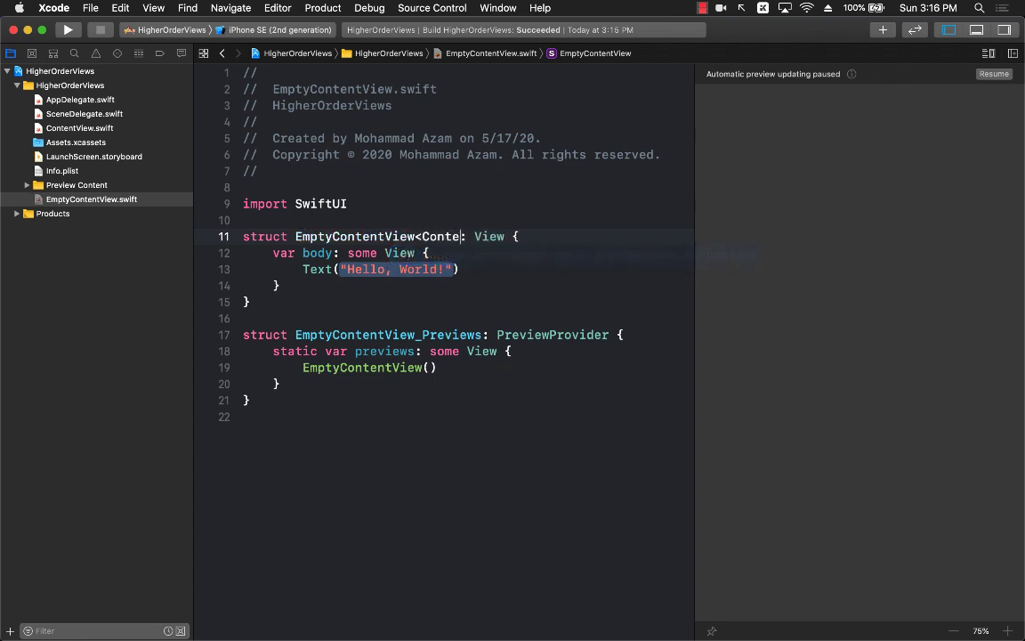
type("nt>")
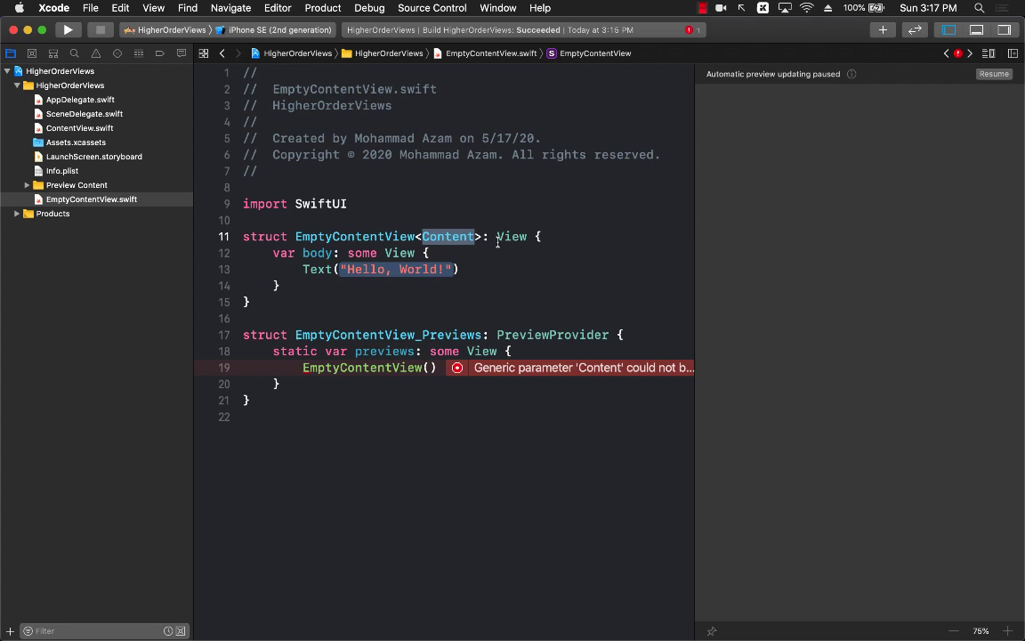
type("where C")
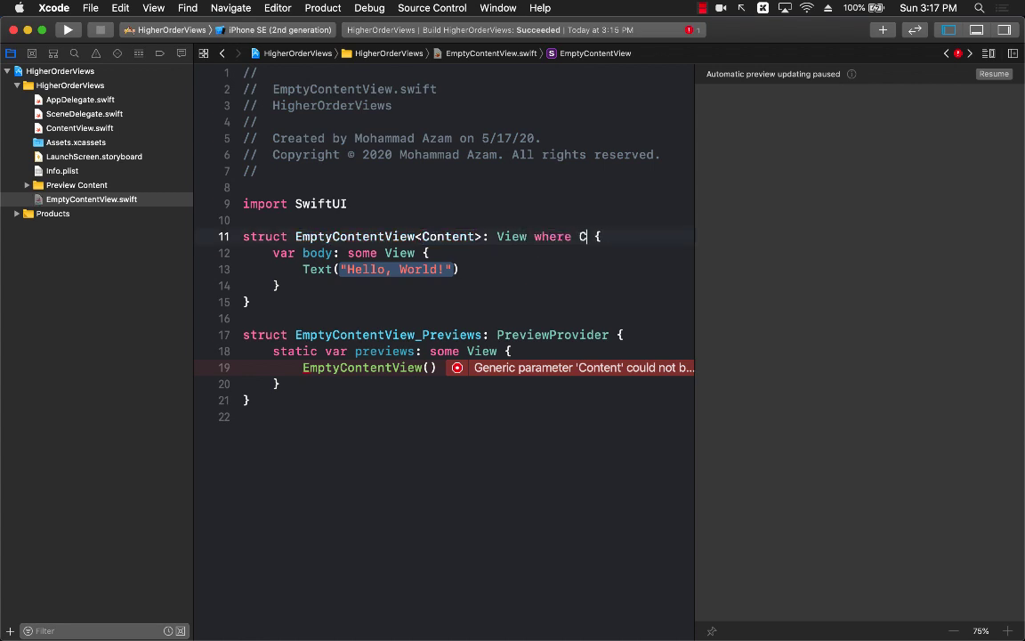
type("ontent: View")
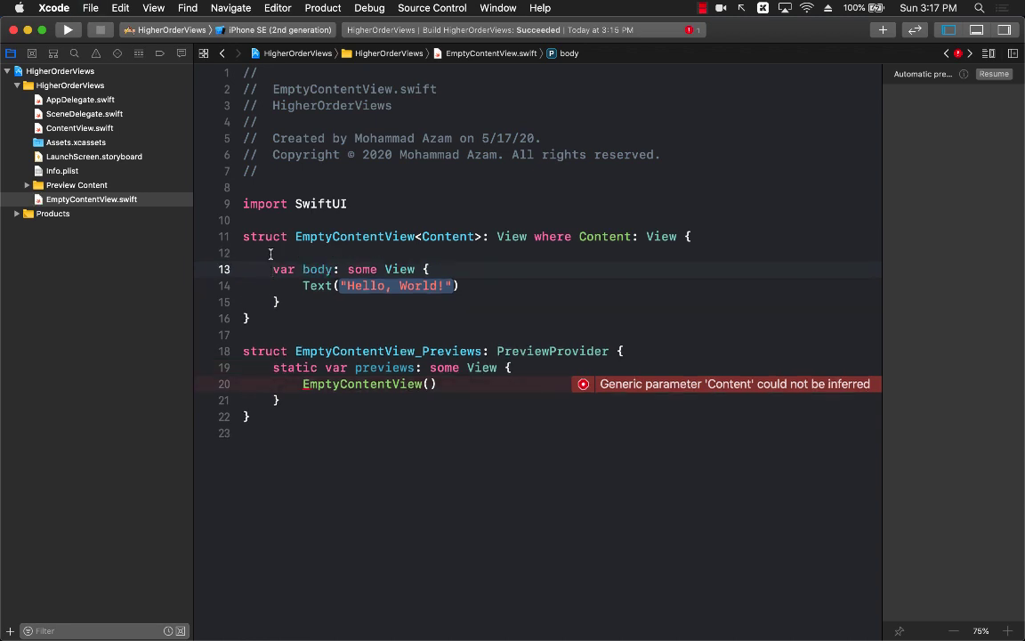
key("return")
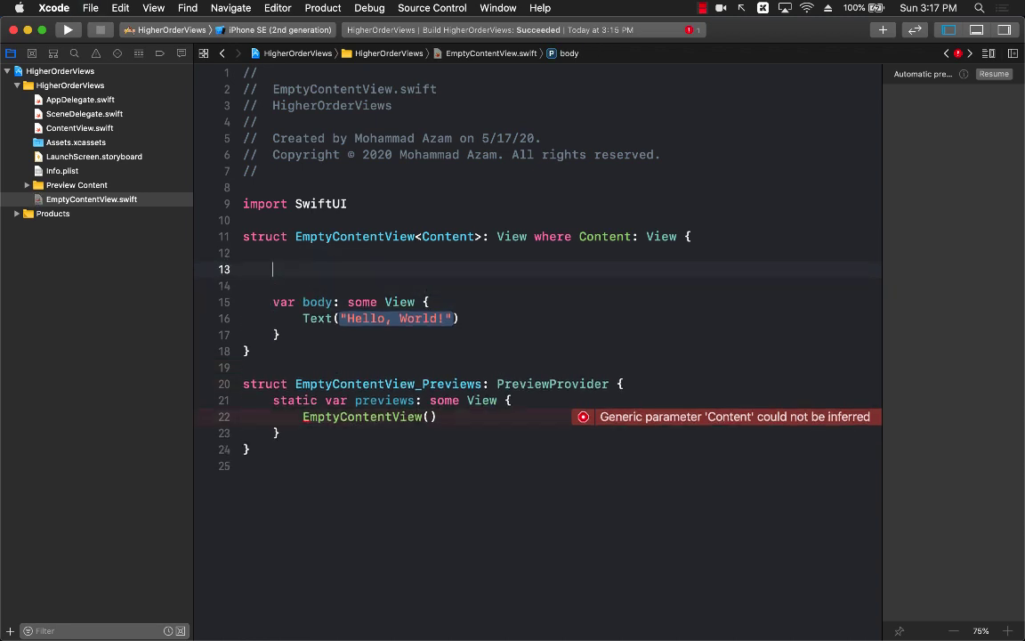
type("@Bi")
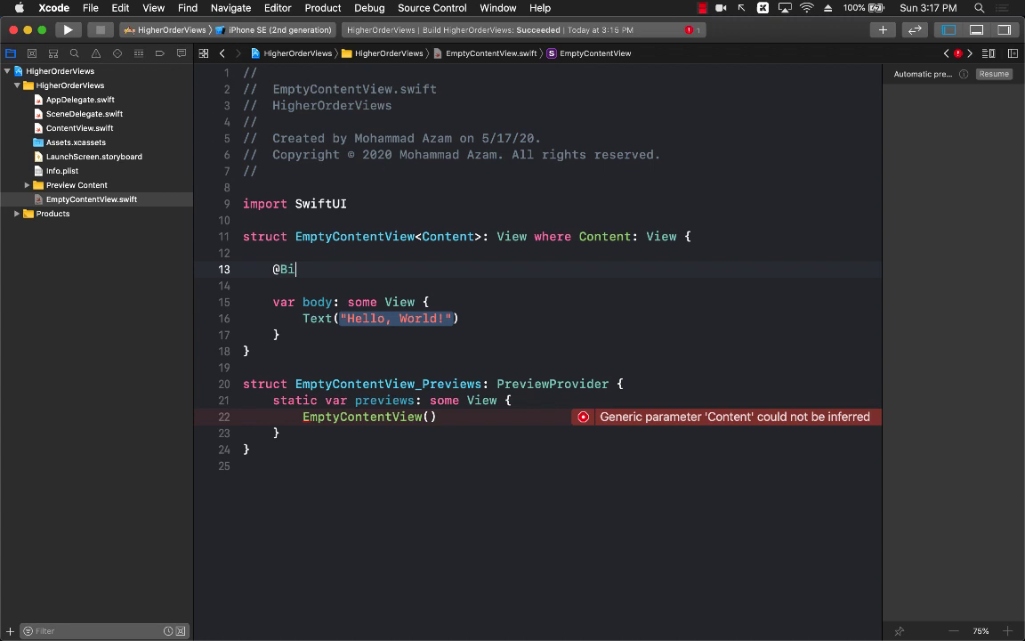
type("nding va")
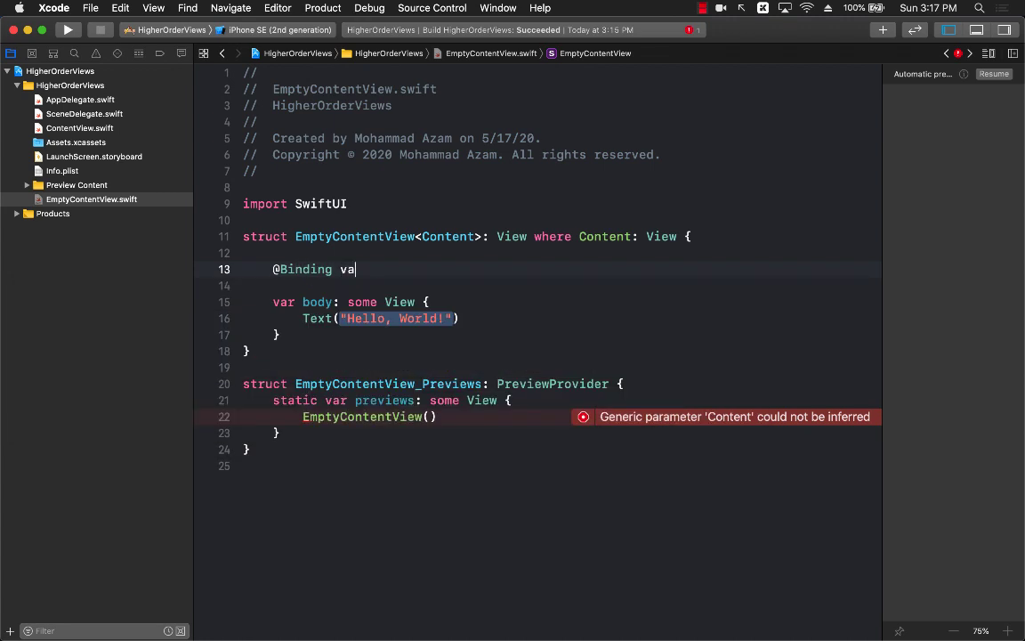
type("r isEmpty")
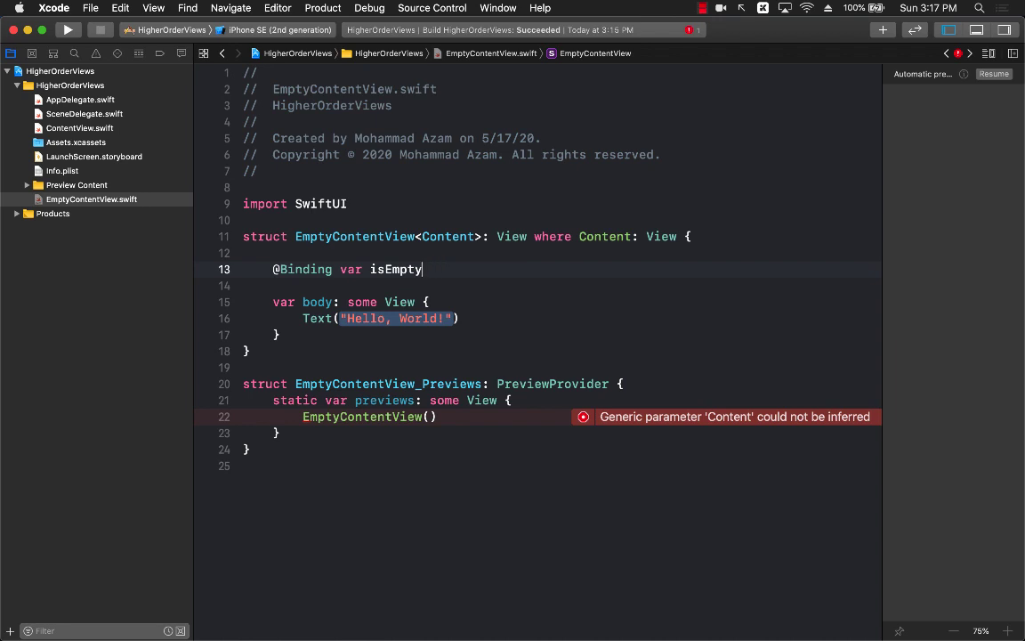
type(": Bool")
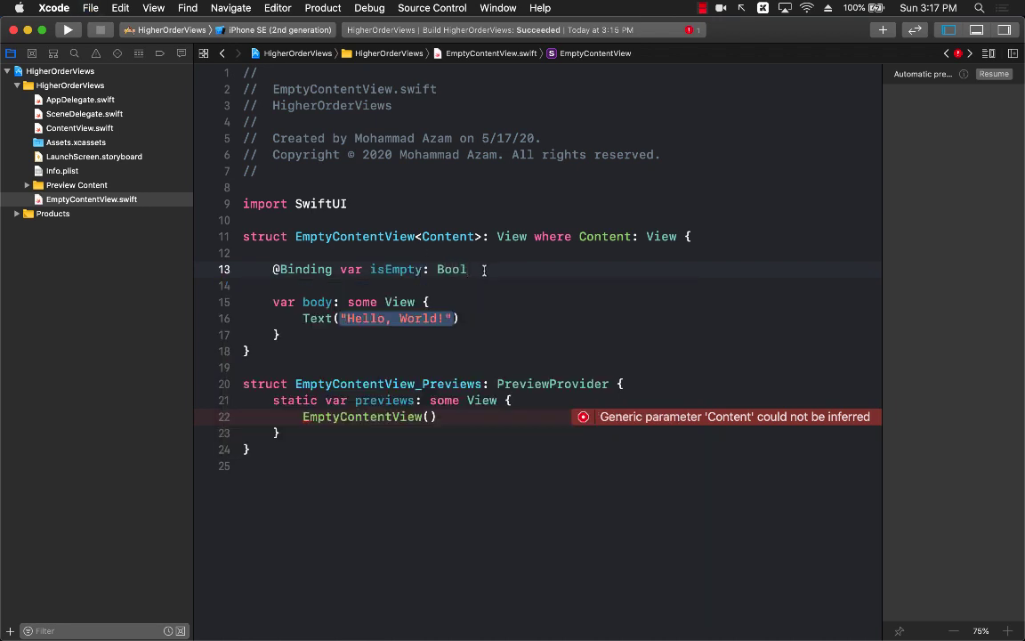
Add 'var content: () -> Content' closure property below the binding
double_click(395, 269)
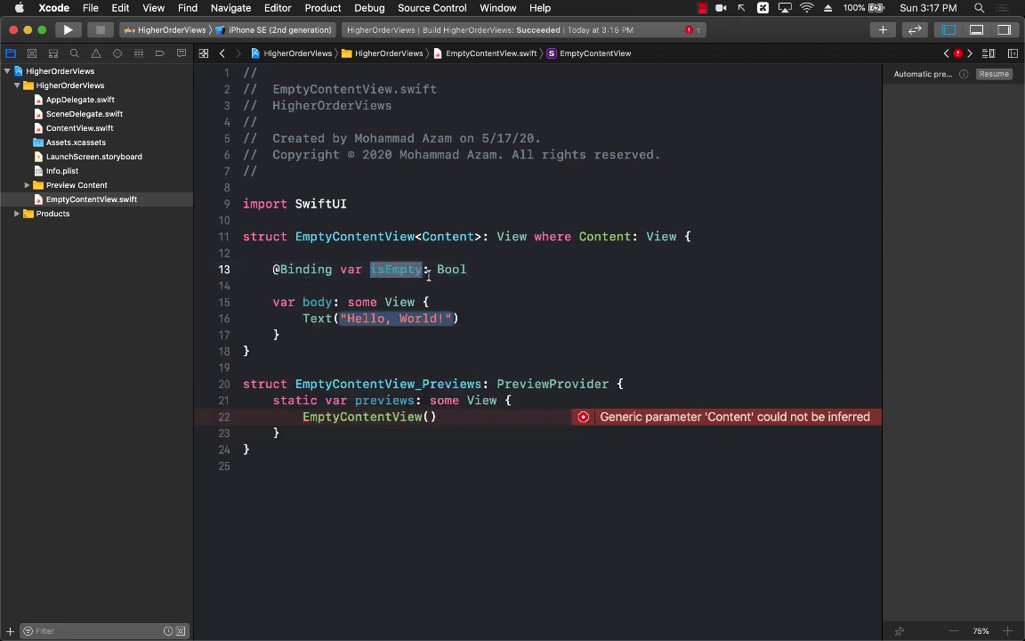
type("var")
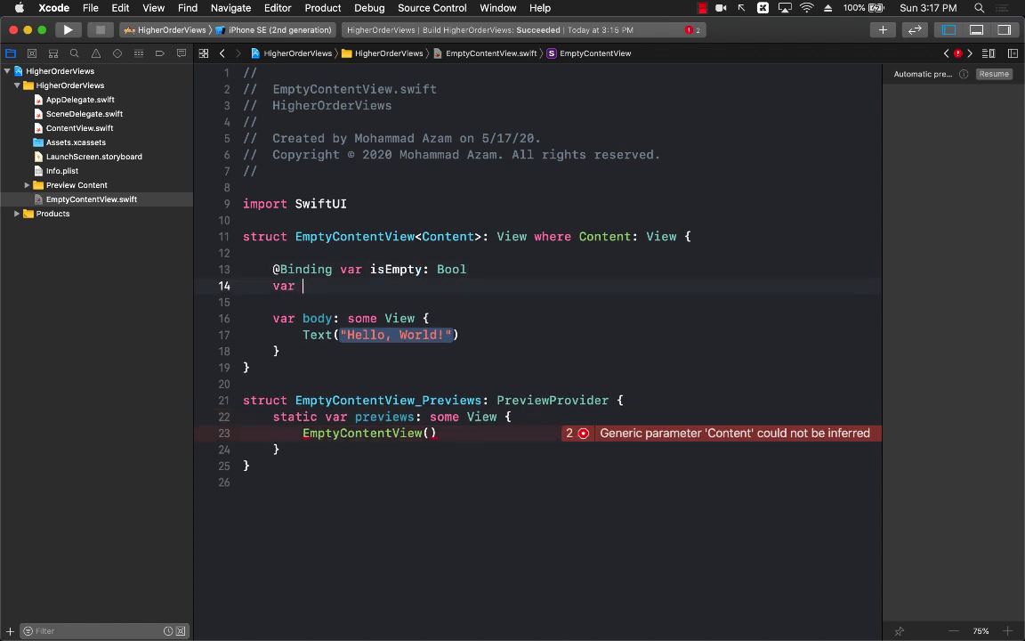
type("content: (")
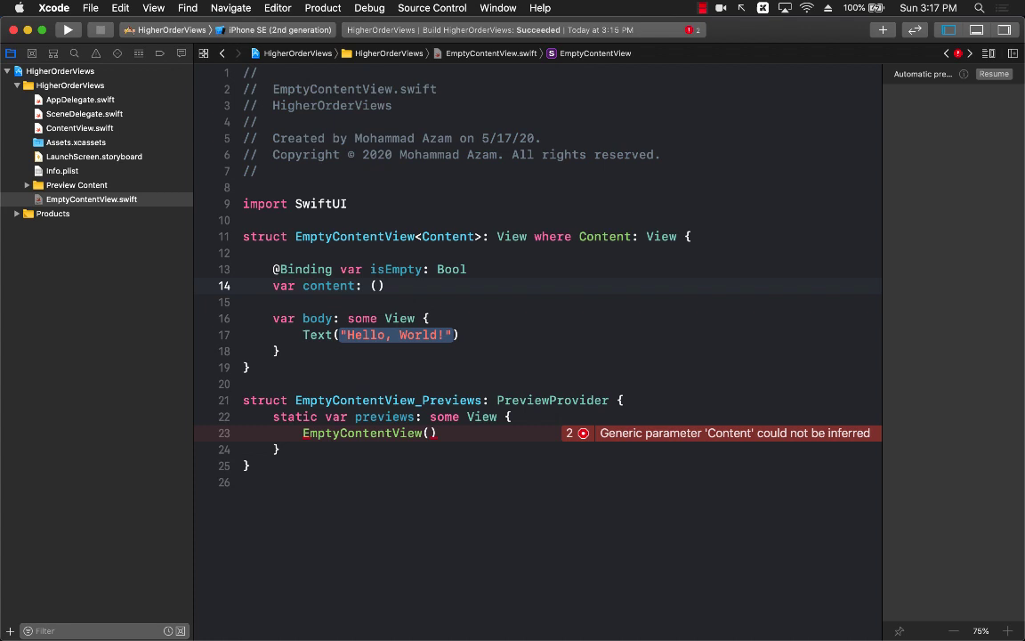
type("-> Content")
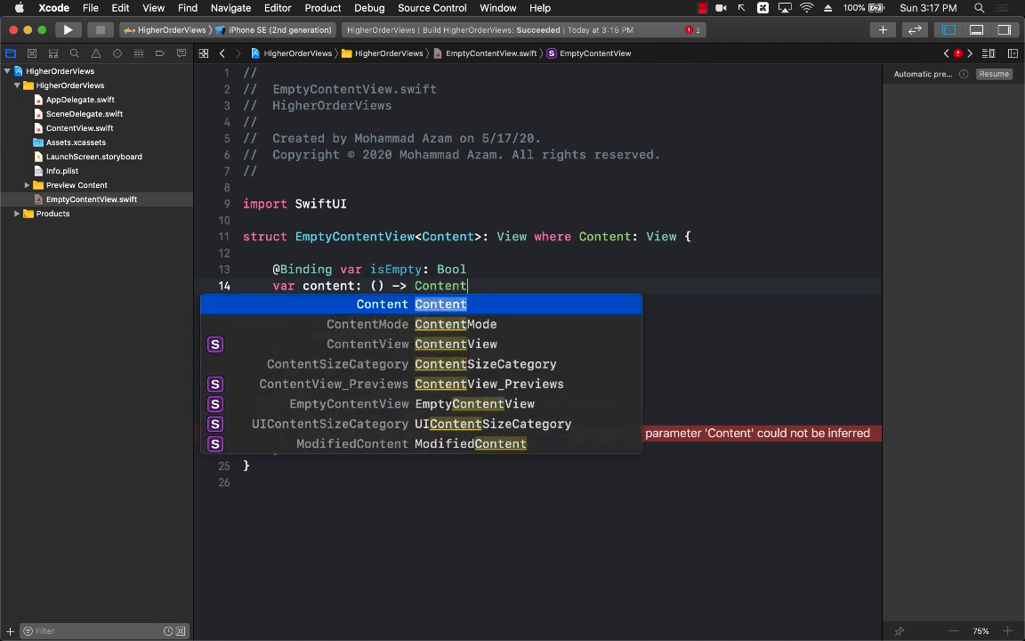
key("escape")
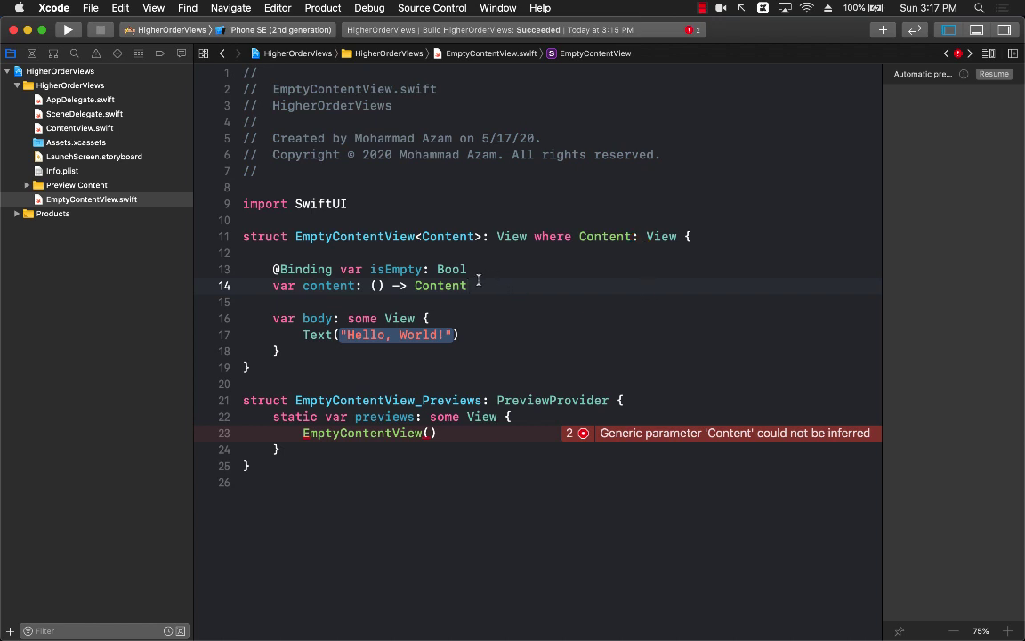
double_click(355, 235)
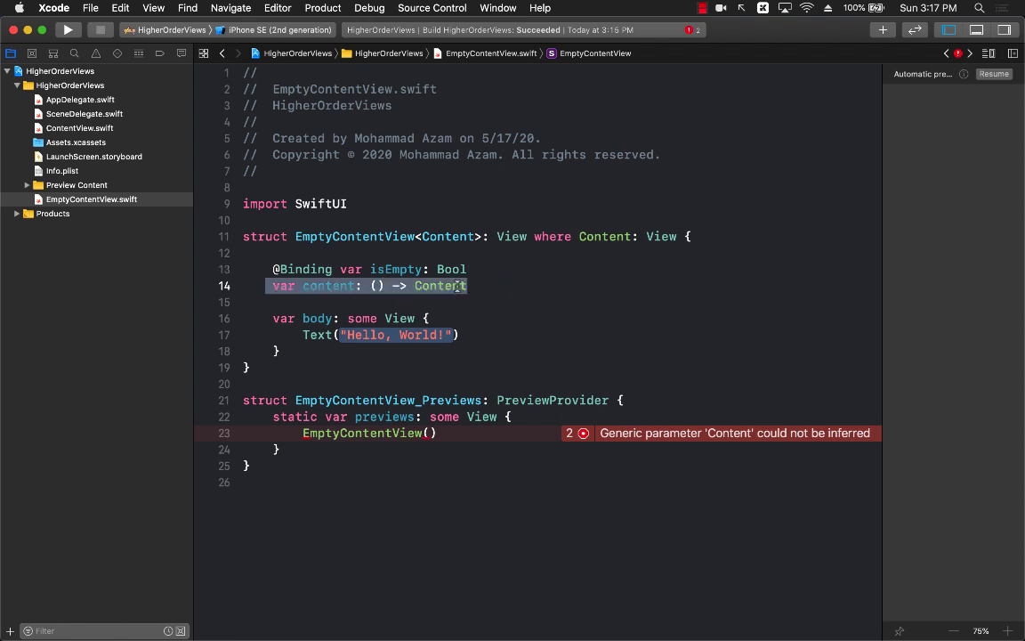
left_click(473, 285)
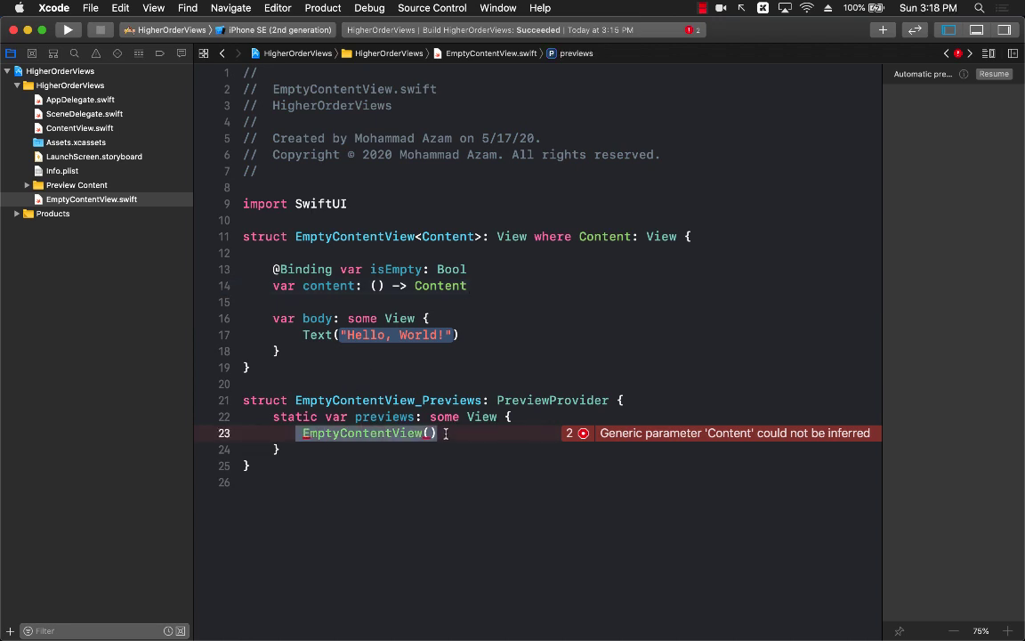
Change the preview to EmptyContentView(isEmpty: .constant(true), content: {Text("Empty")})
left_click(431, 435)
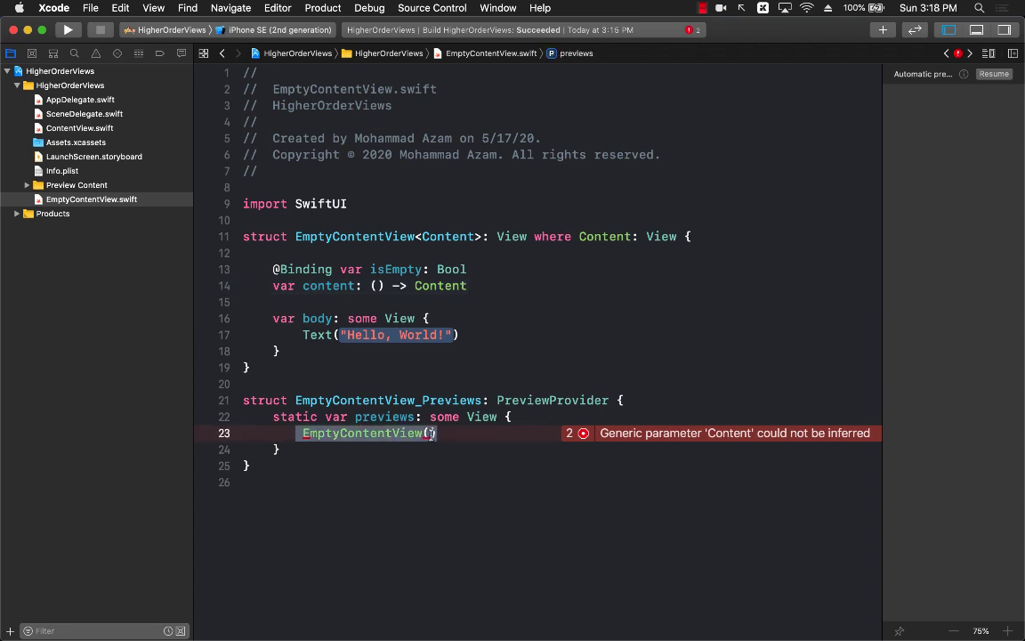
type("Empty: Binding<Bool>, content: (")
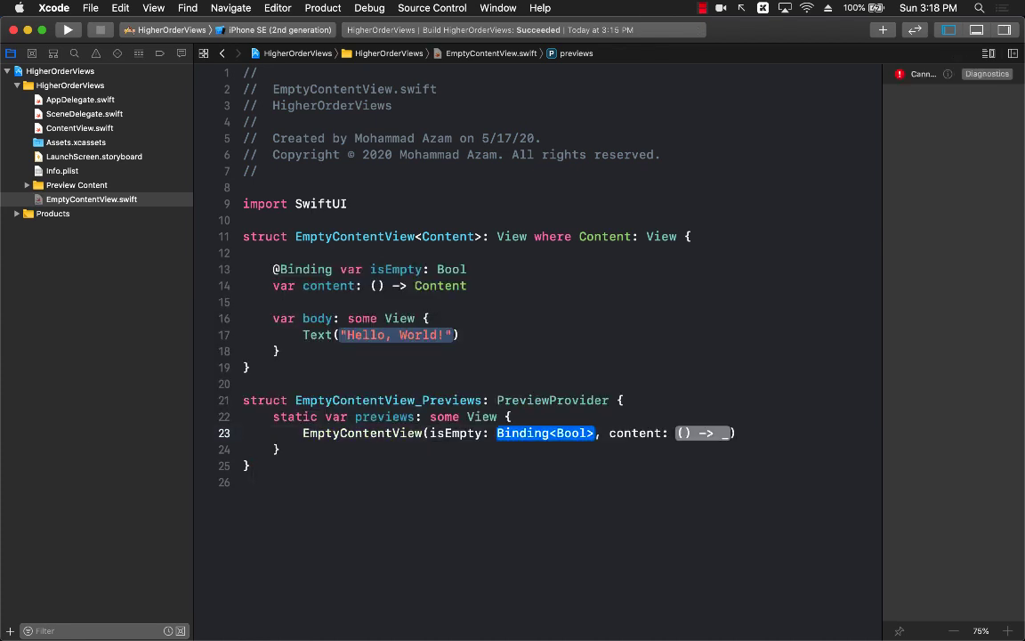
type(".constant(true")
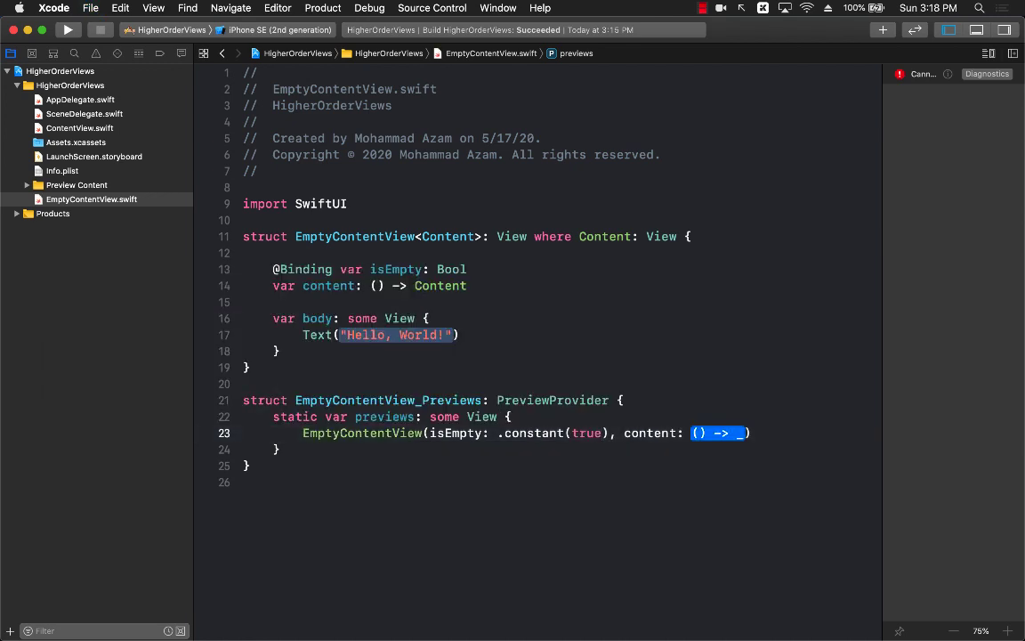
key("Delete")
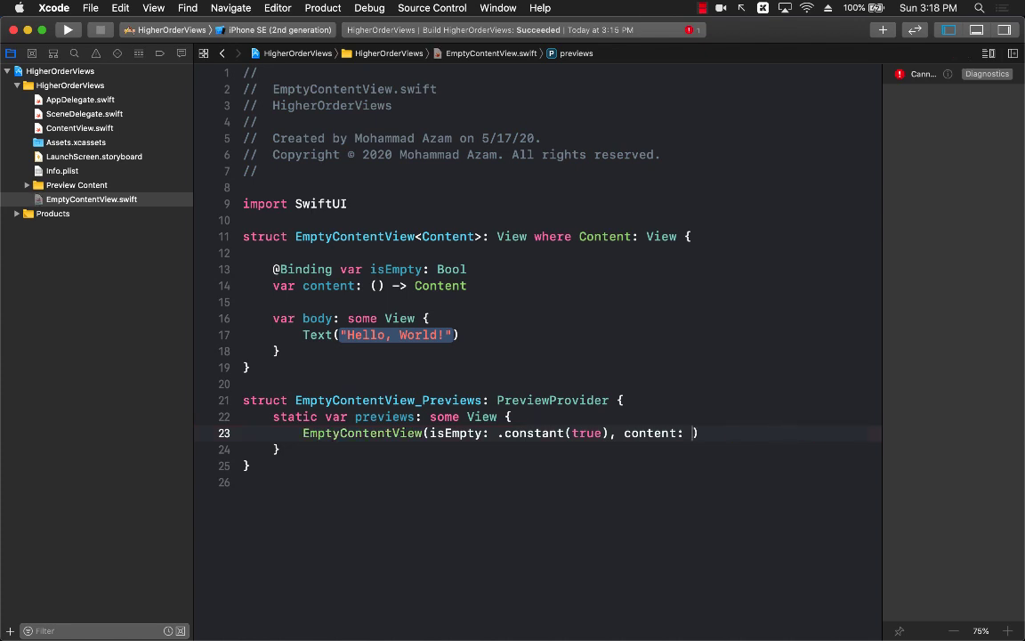
type("{}")
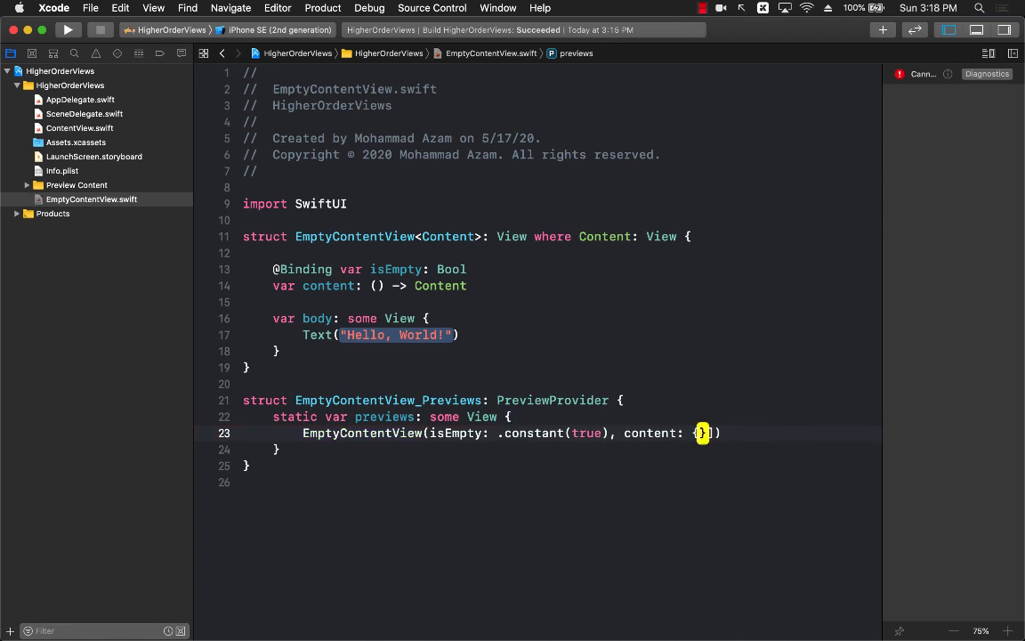
type("Text(\"Emp")
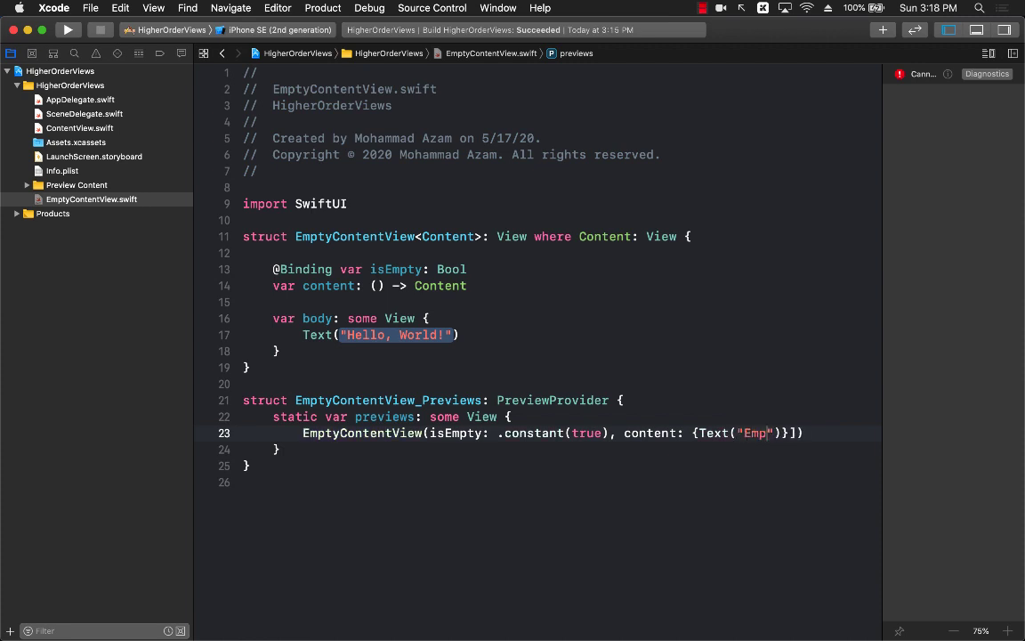
type("ty")
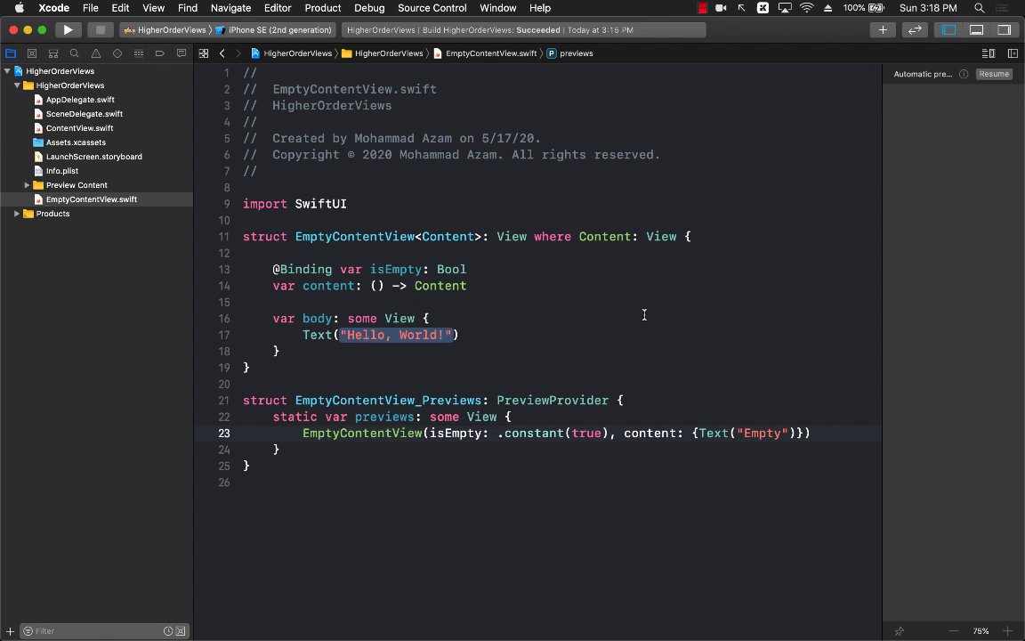
left_click(466, 285)
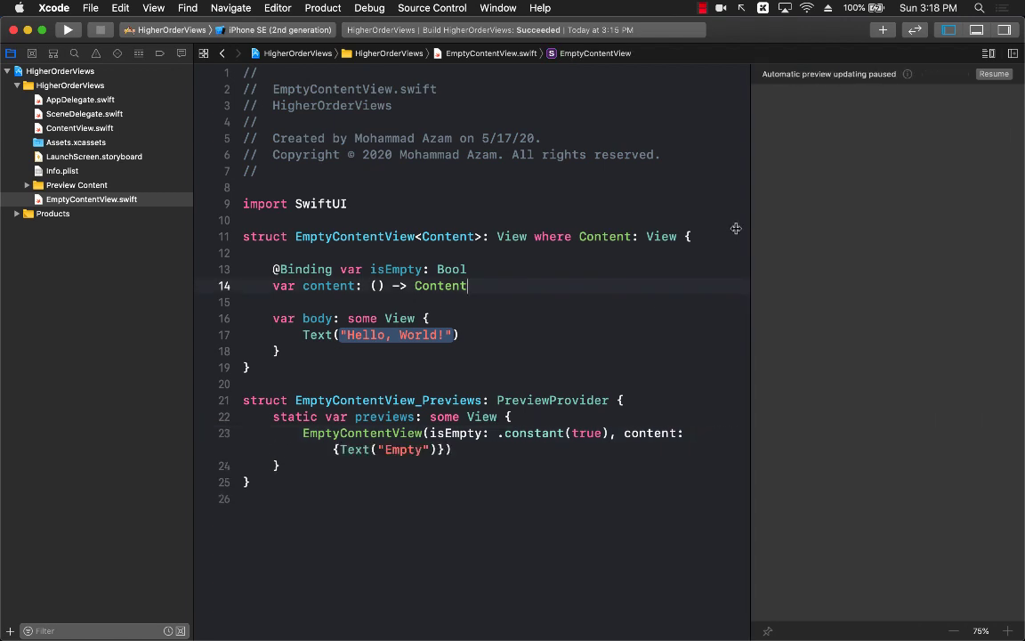
mouse_move(620, 292)
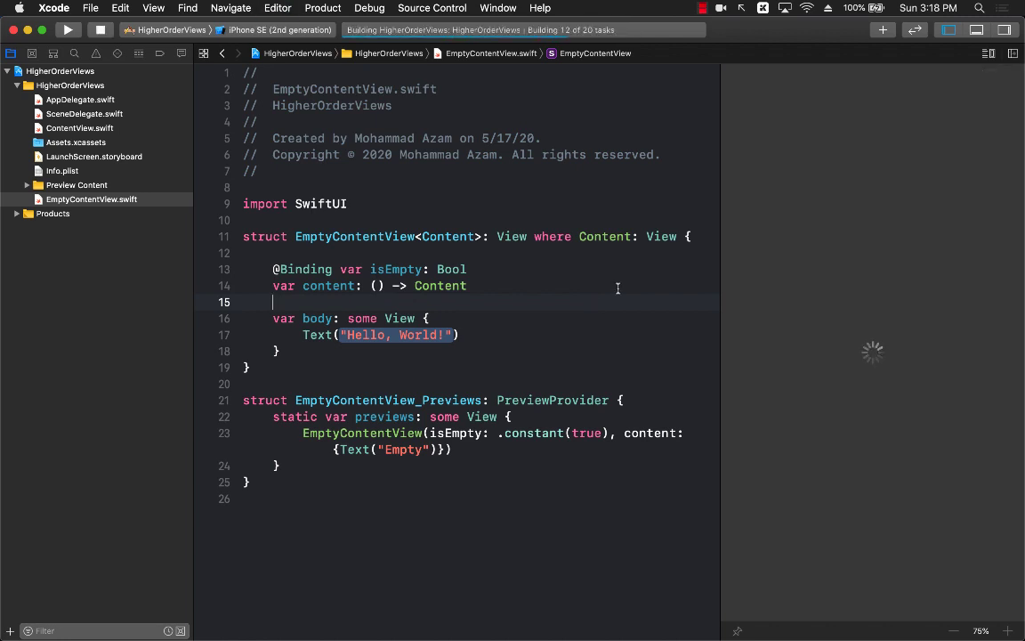
Make body return self.content() so the resumed preview shows Empty
left_click(459, 335)
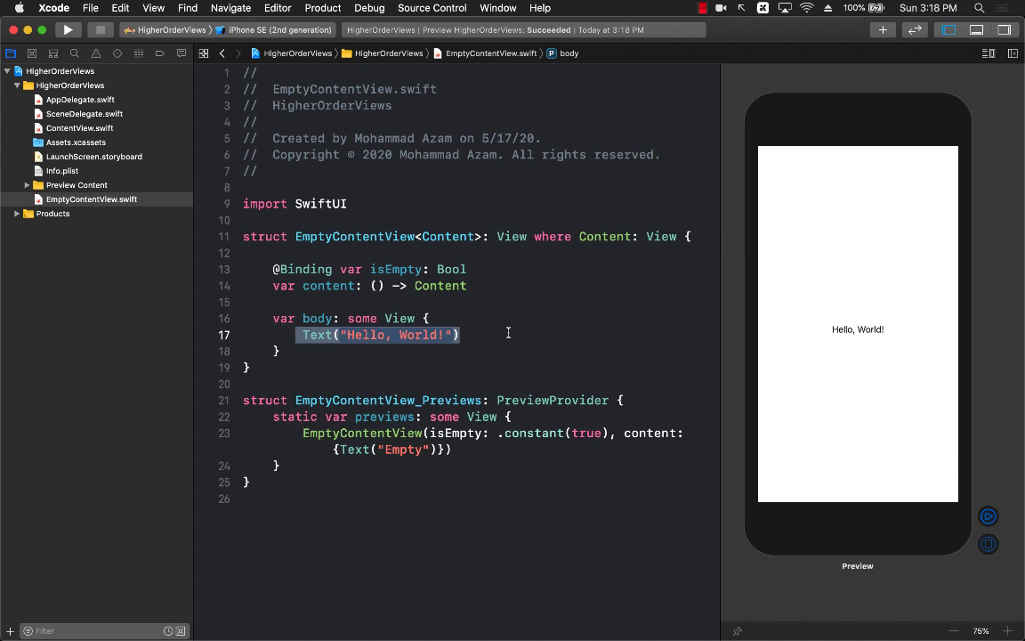
type("self.co")
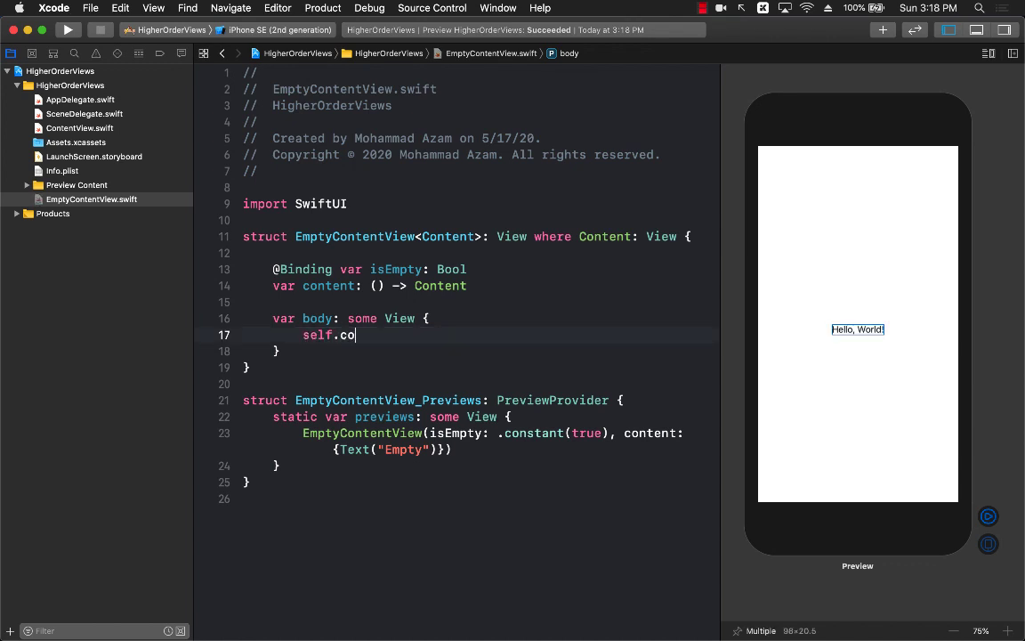
type("ntent()")
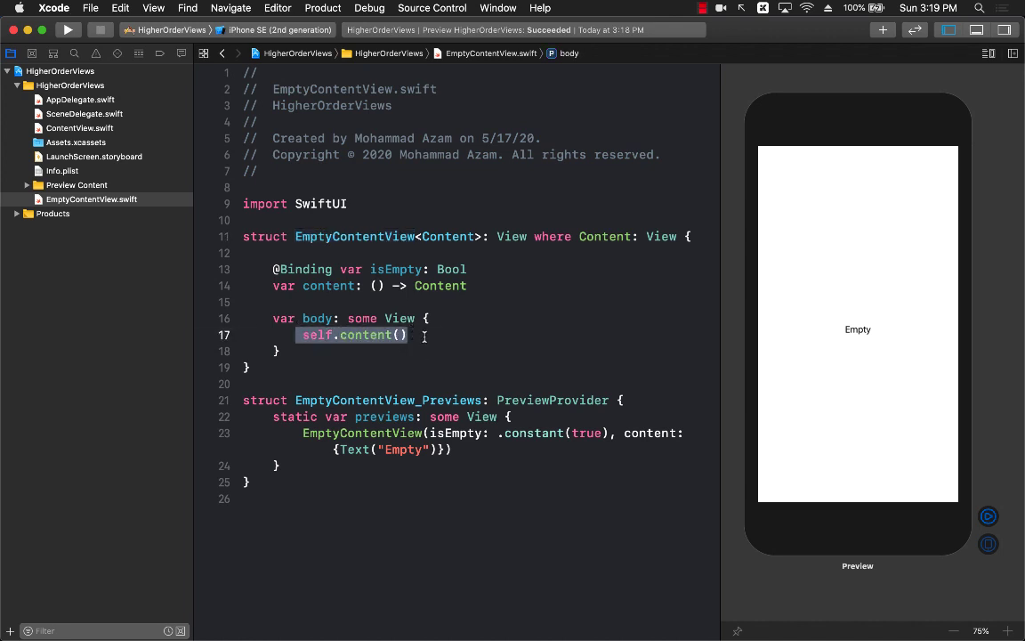
left_click(470, 269)
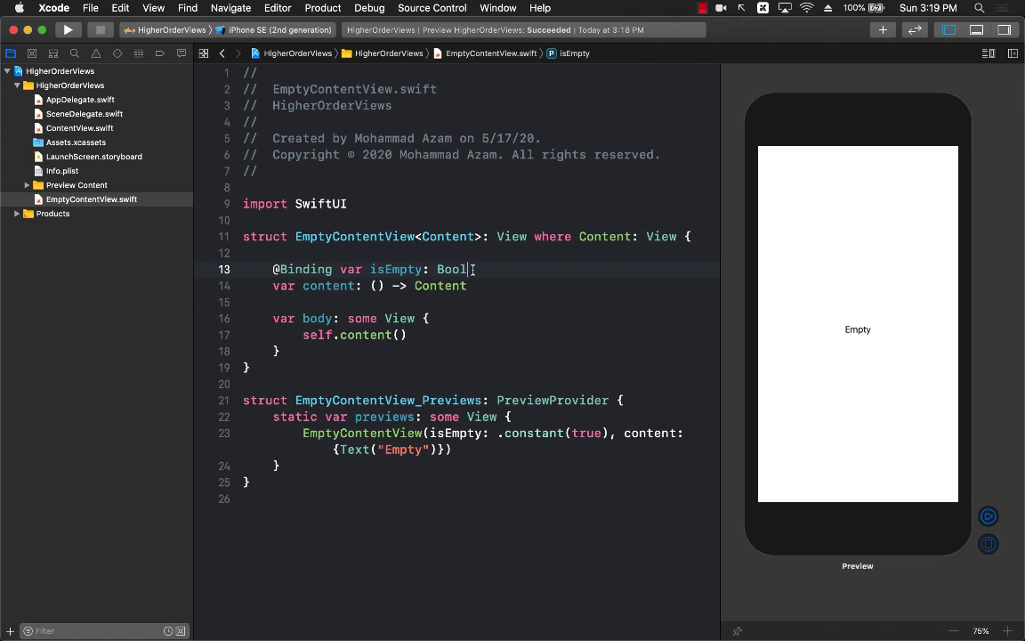
left_click(403, 335)
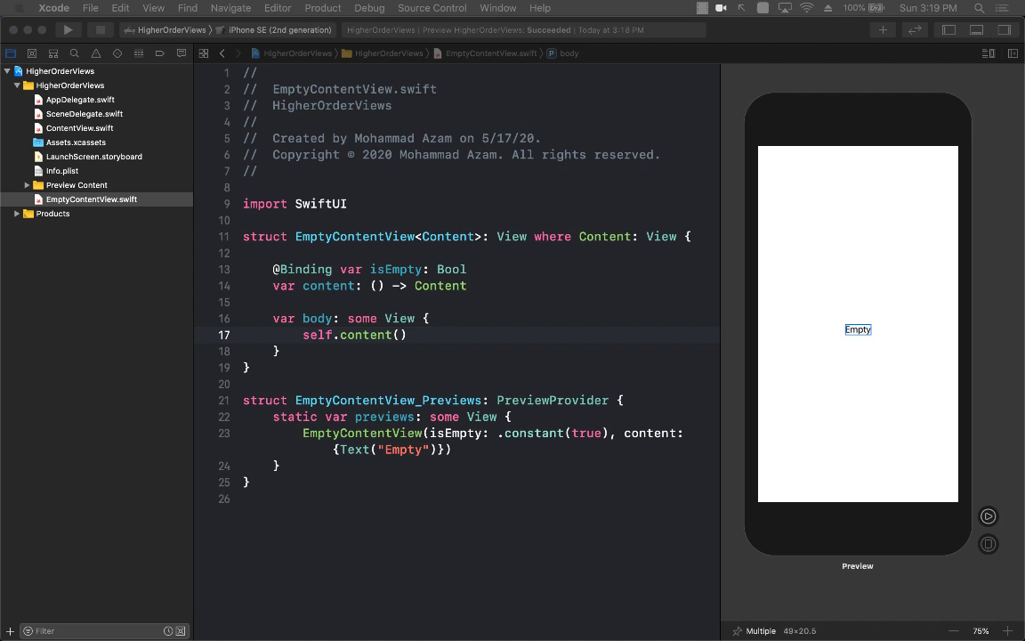
Wrap self.content() in a VStack with padding, isEmpty-dependent frame, background, cornerRadius and shadow; test with .constant(false/true)
double_click(353, 335)
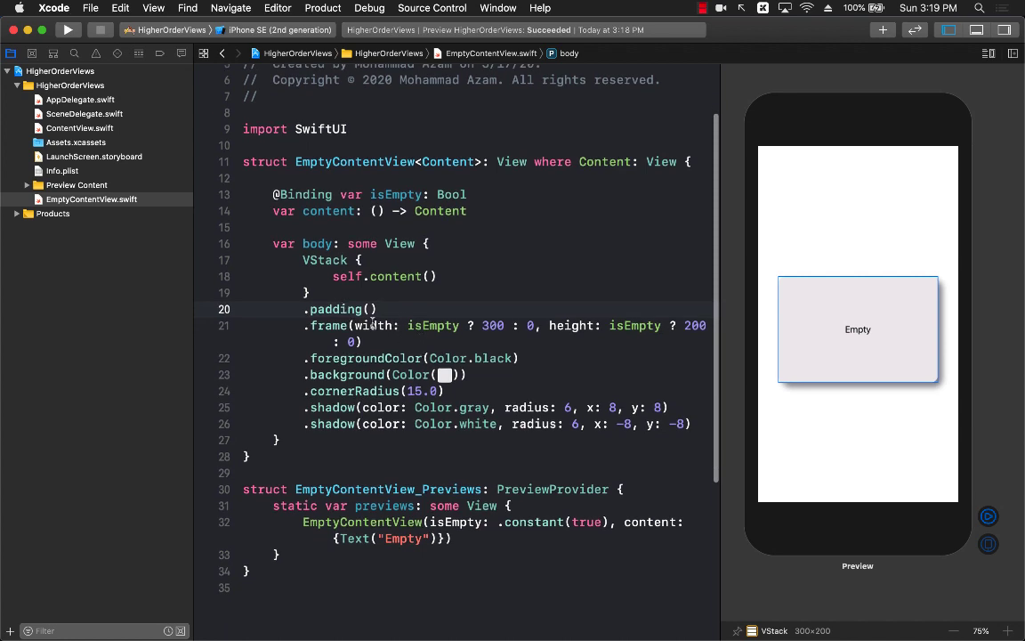
double_click(493, 324)
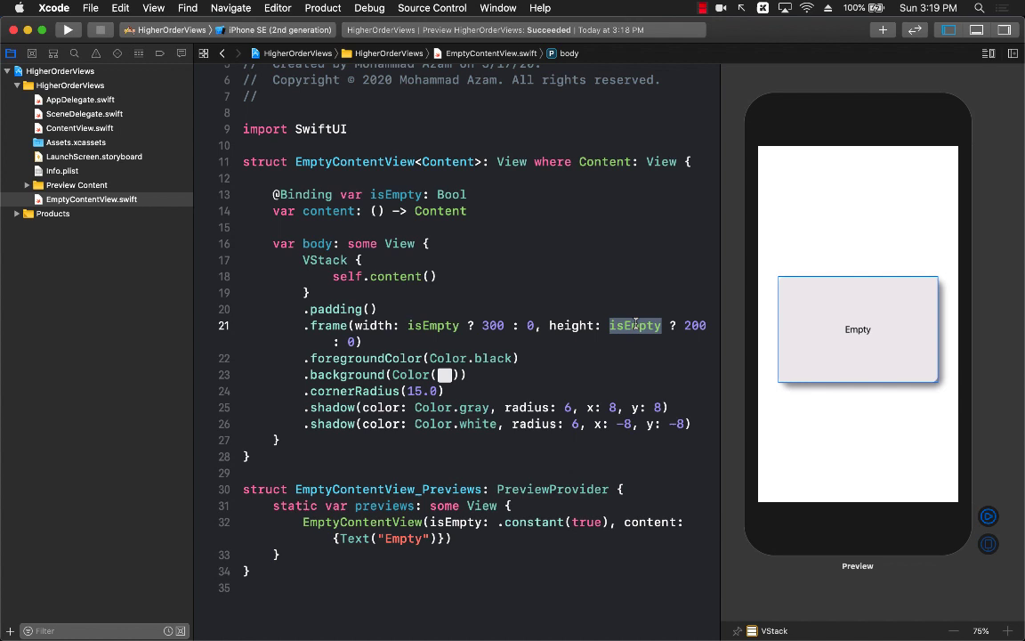
double_click(696, 324)
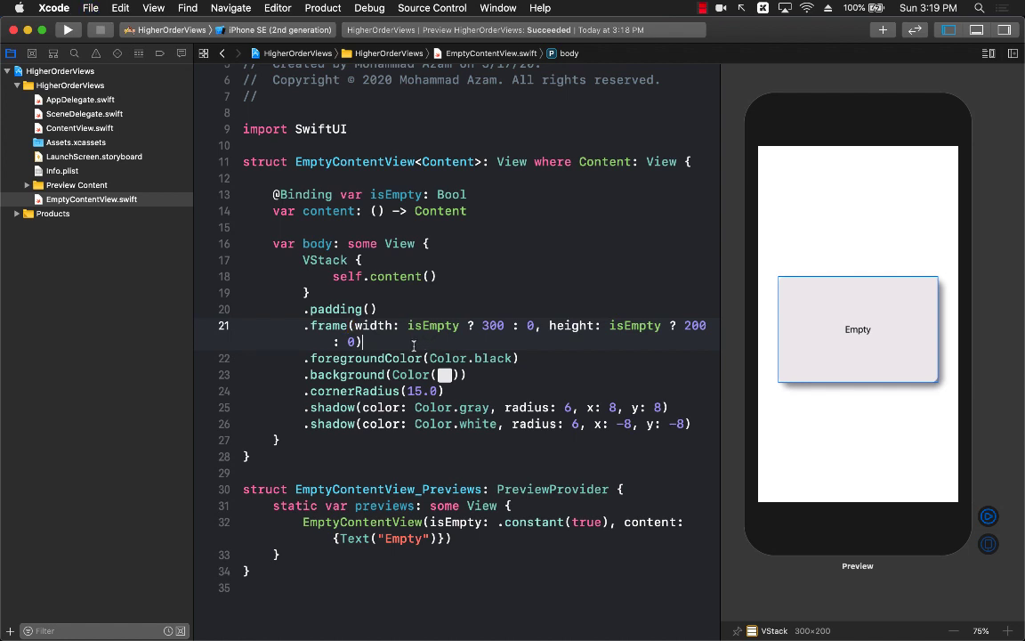
scroll("up", 3)
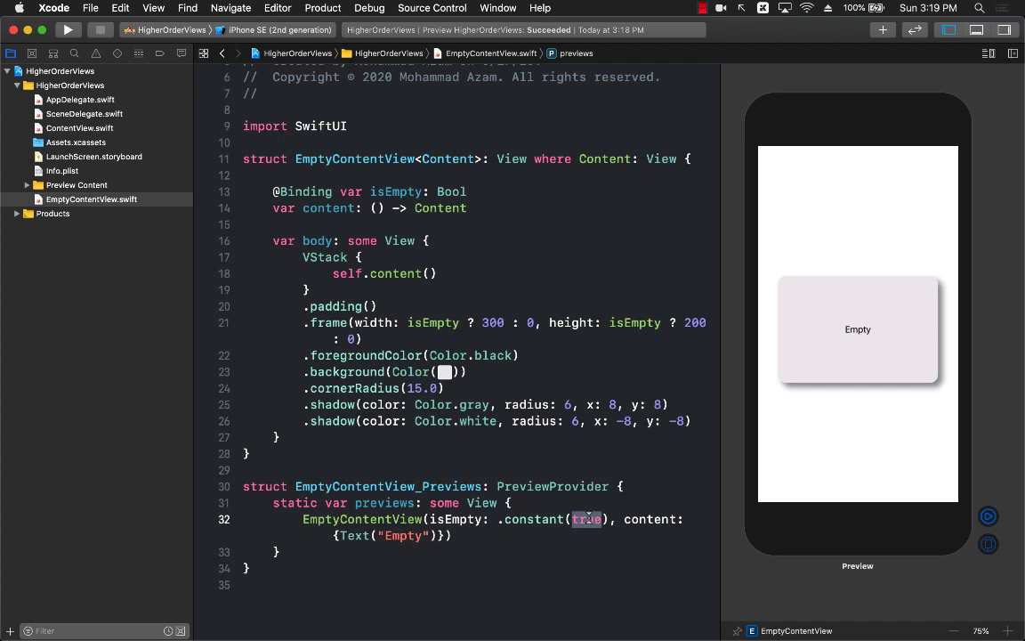
type("false")
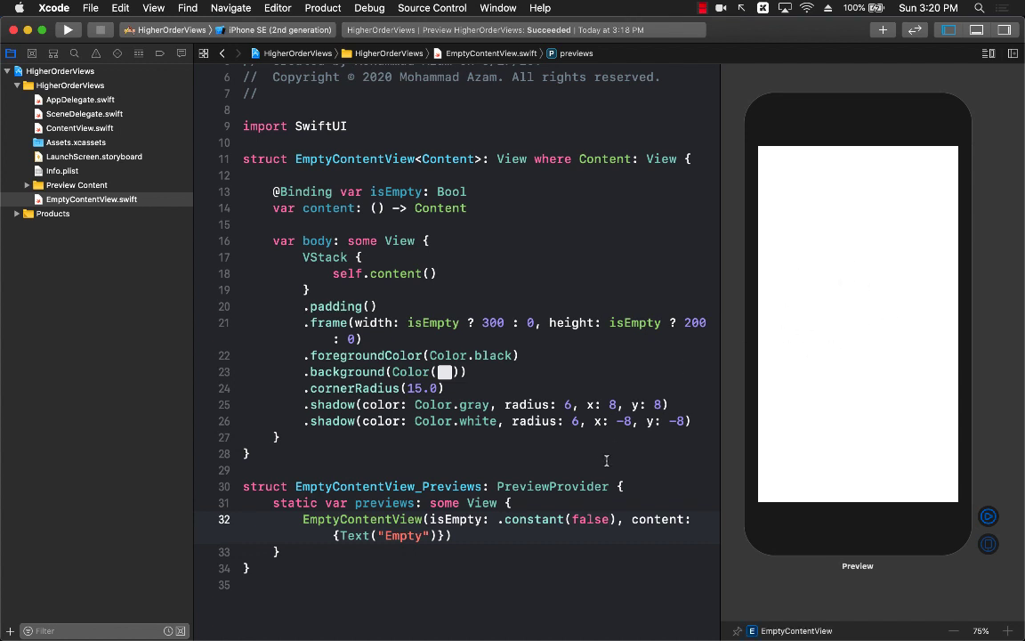
type("true")
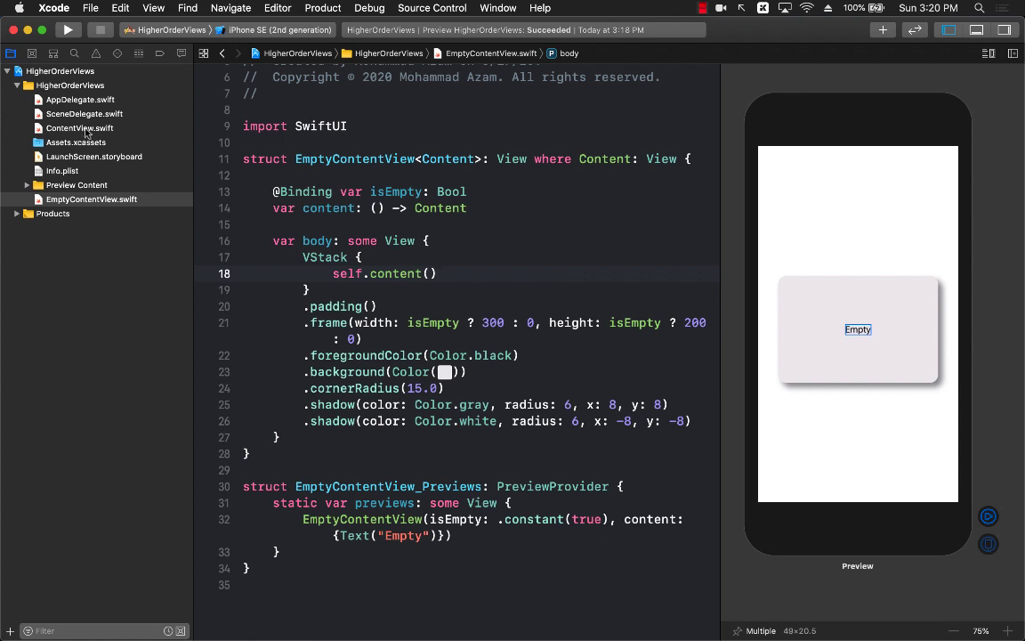
In ContentView's body, use EmptyContentView(isEmpty: $isEmpty) with a content closure
left_click(80, 129)
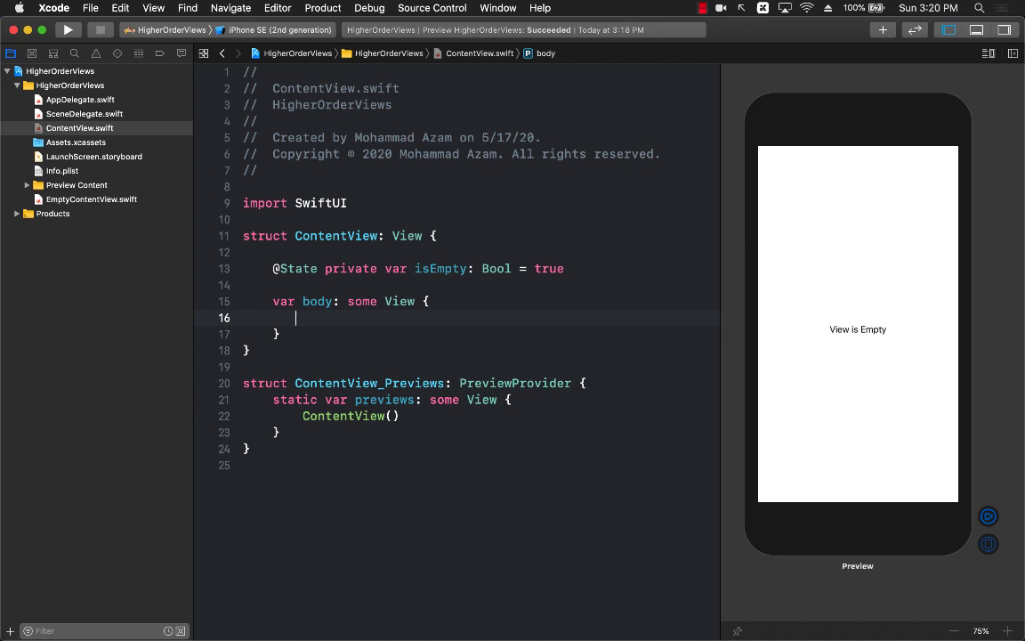
type("EmptyContentView(isEmpty: $, content: () -> _")
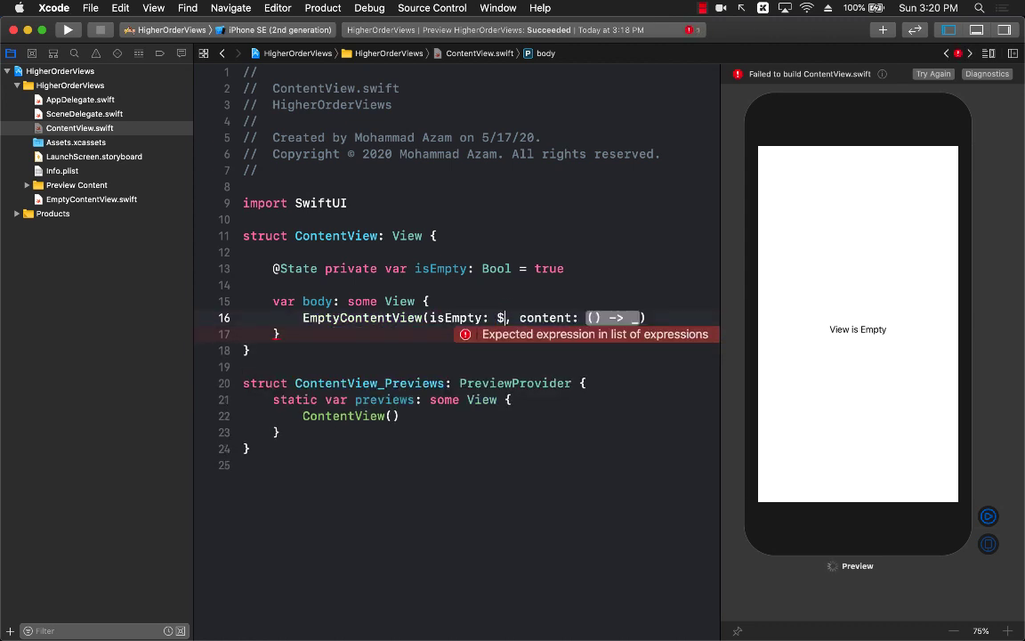
type("isEmpty")
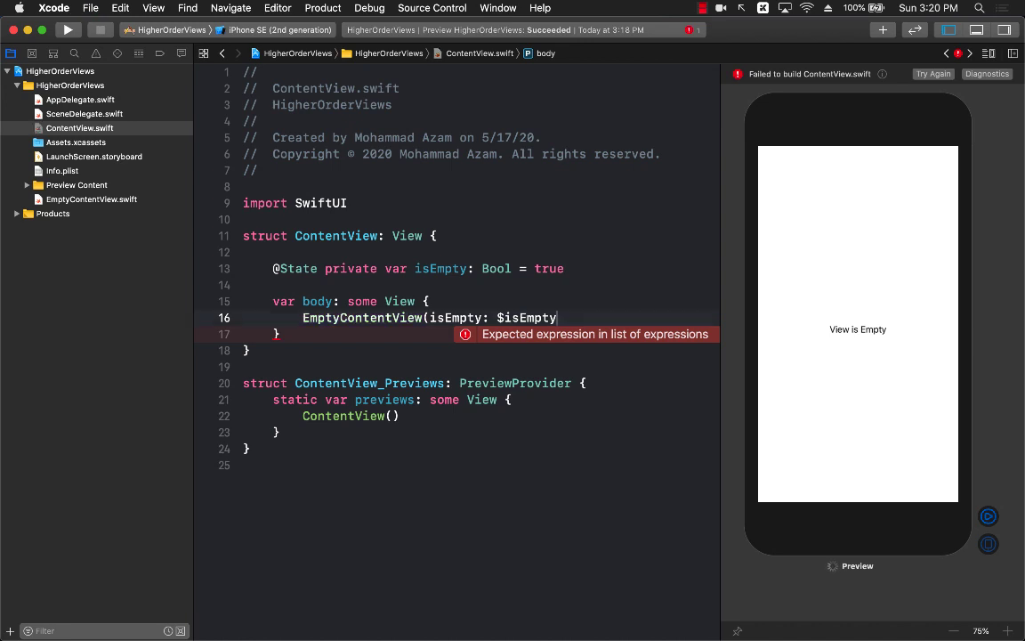
type(") {")
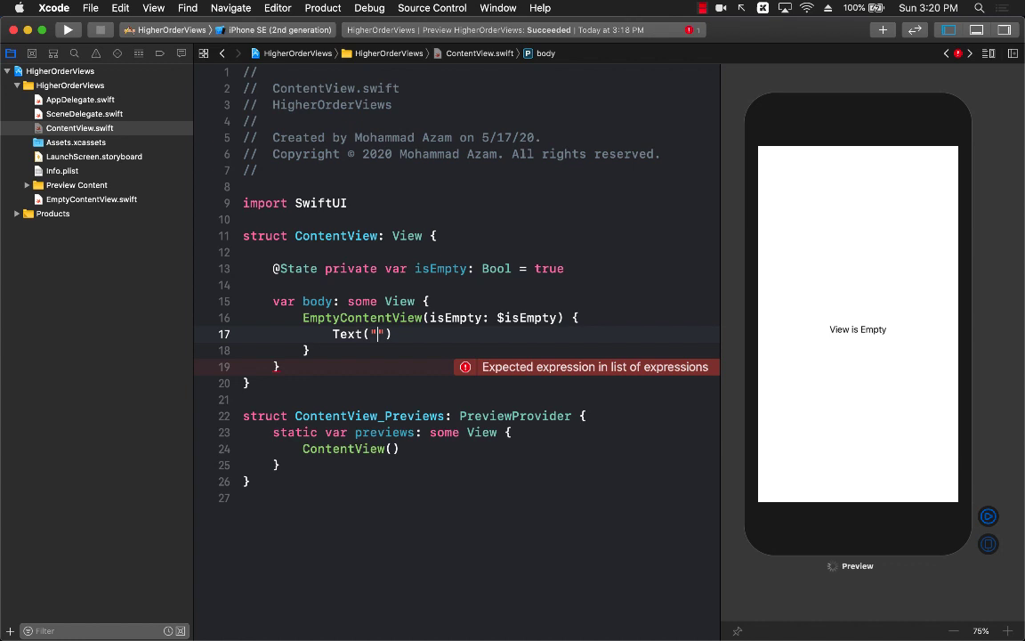
Put Text("Sorry no data is available") inside the EmptyContentView closure
type("Sorry no")
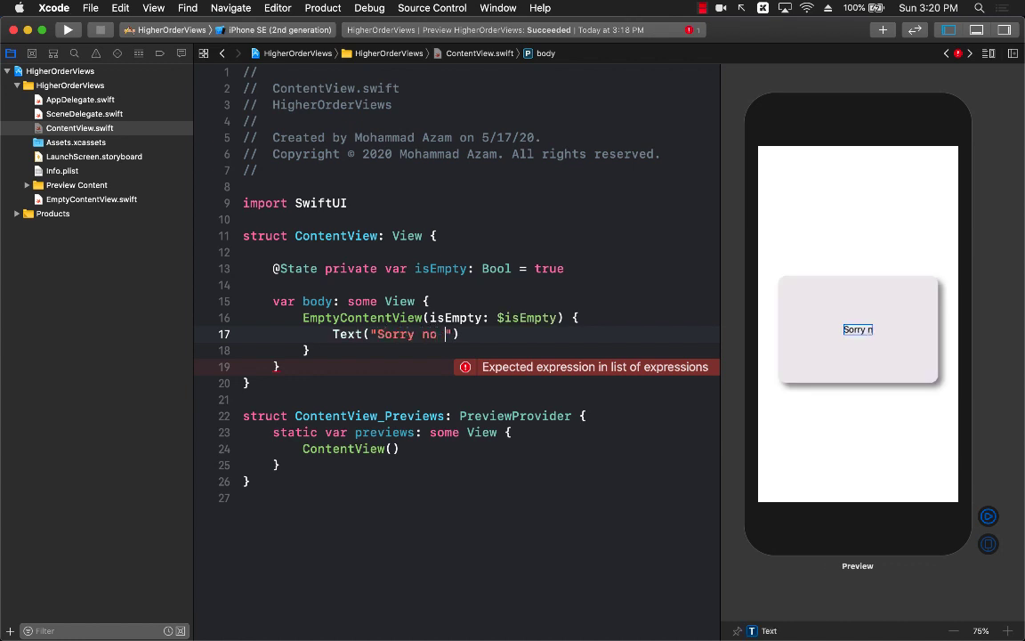
type("data is availabl")
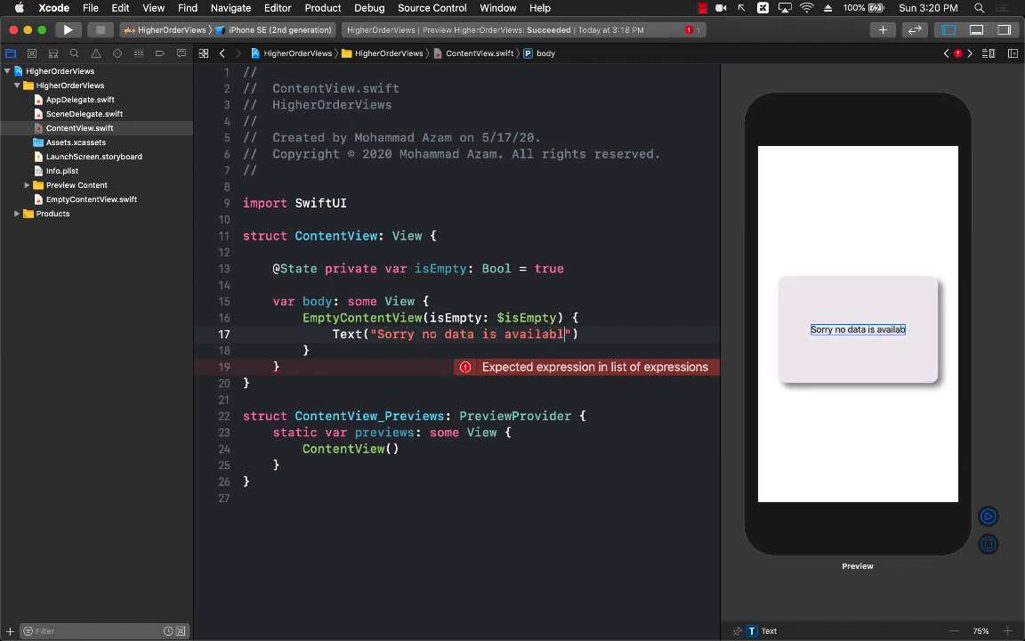
type("e")
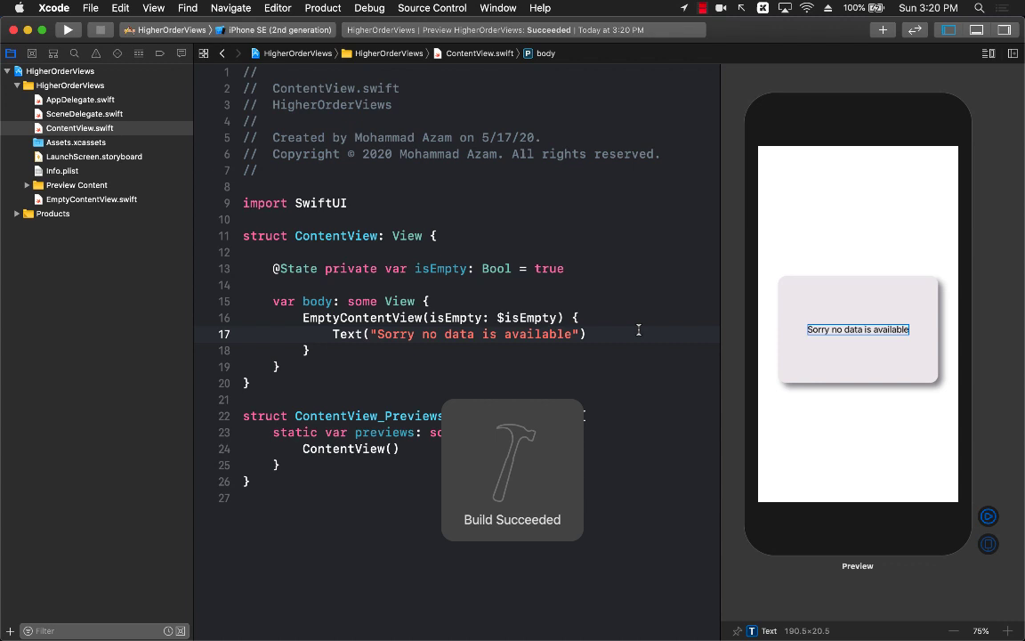
Set isEmpty false to see the card vanish, restore true, and clear the Text line
left_click(577, 317)
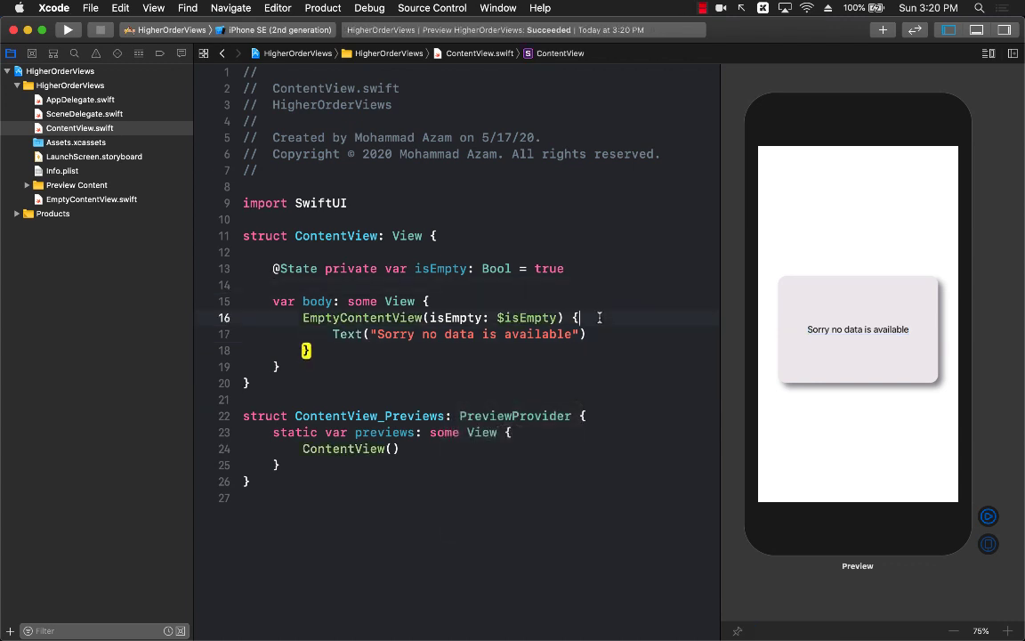
left_click(457, 334)
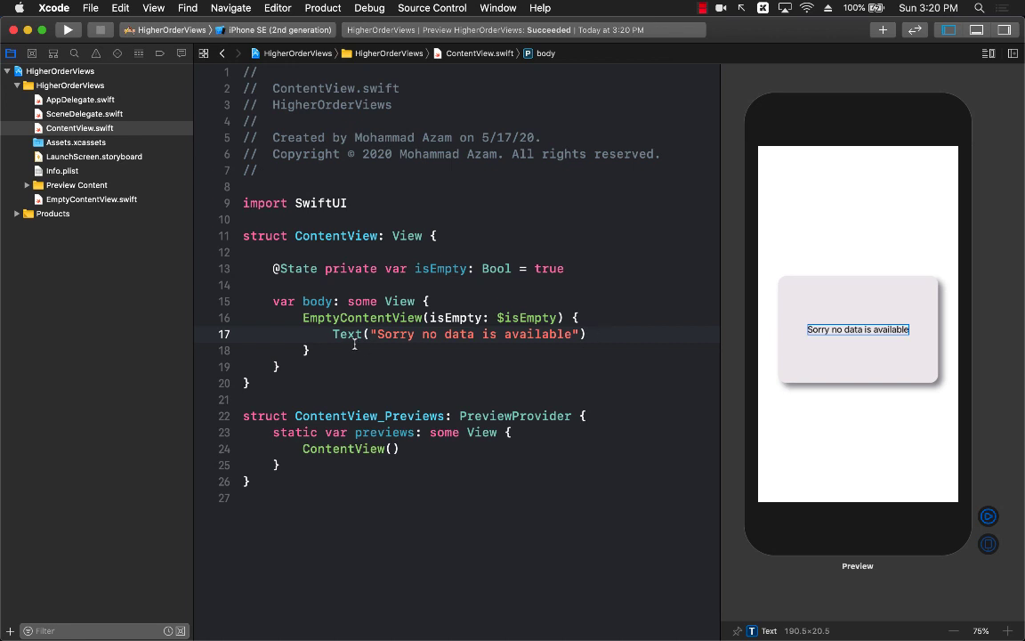
double_click(548, 267)
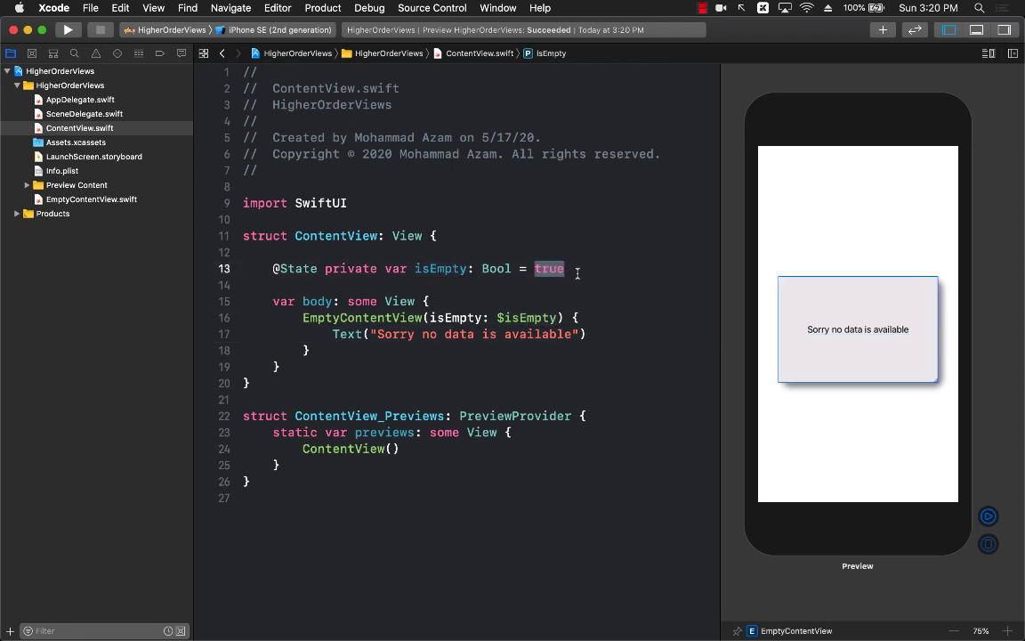
type("false")
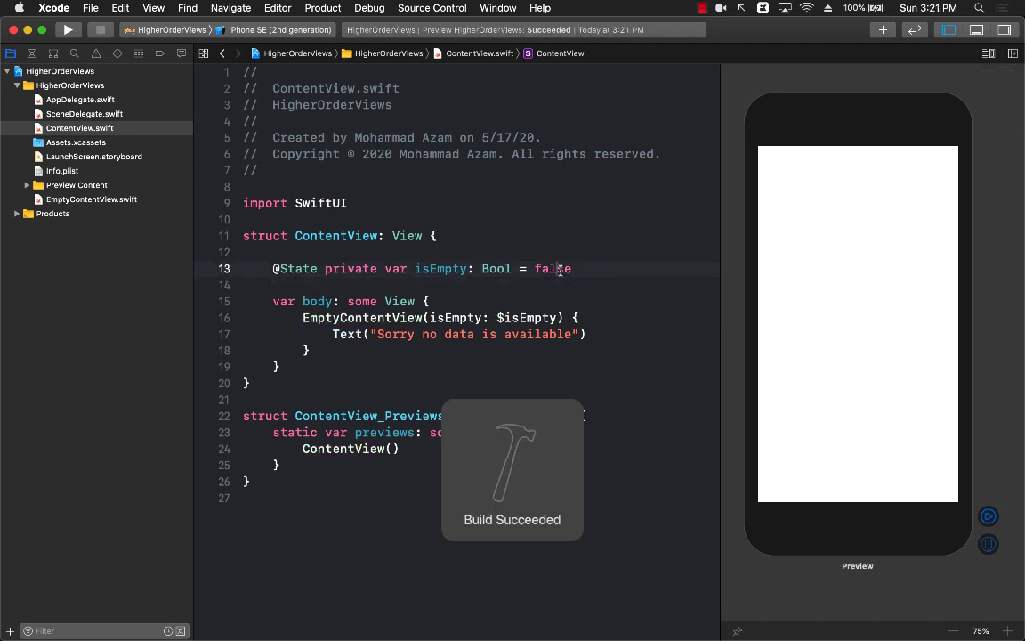
double_click(552, 267)
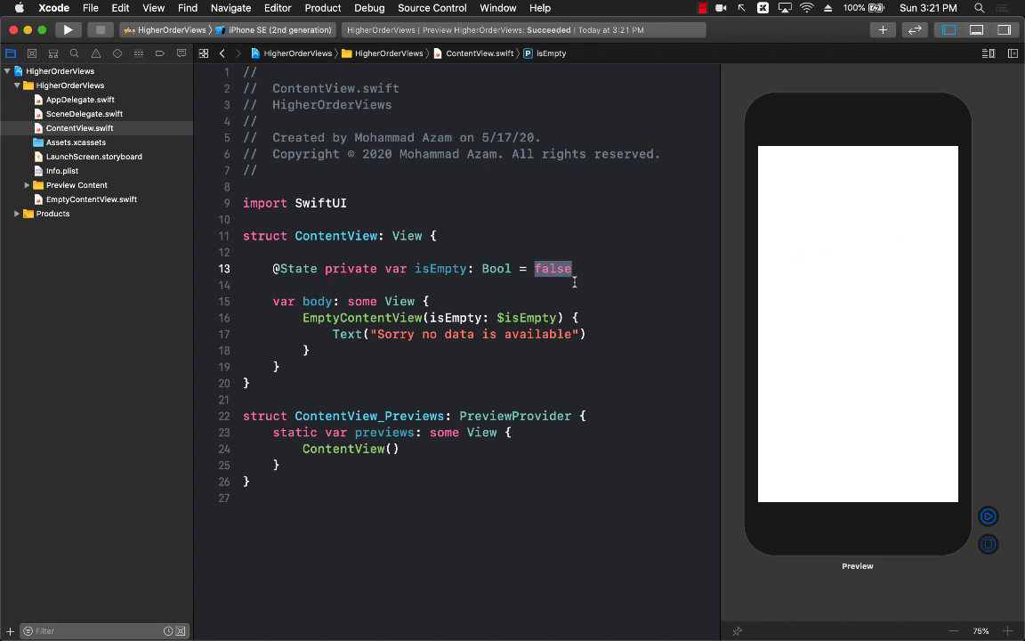
type("true")
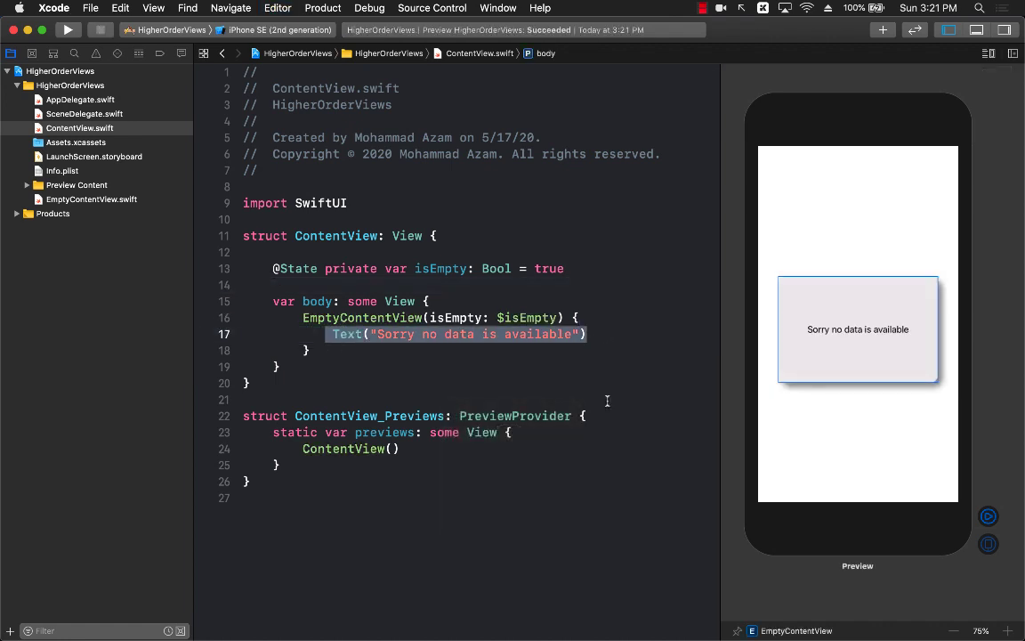
left_click(347, 335)
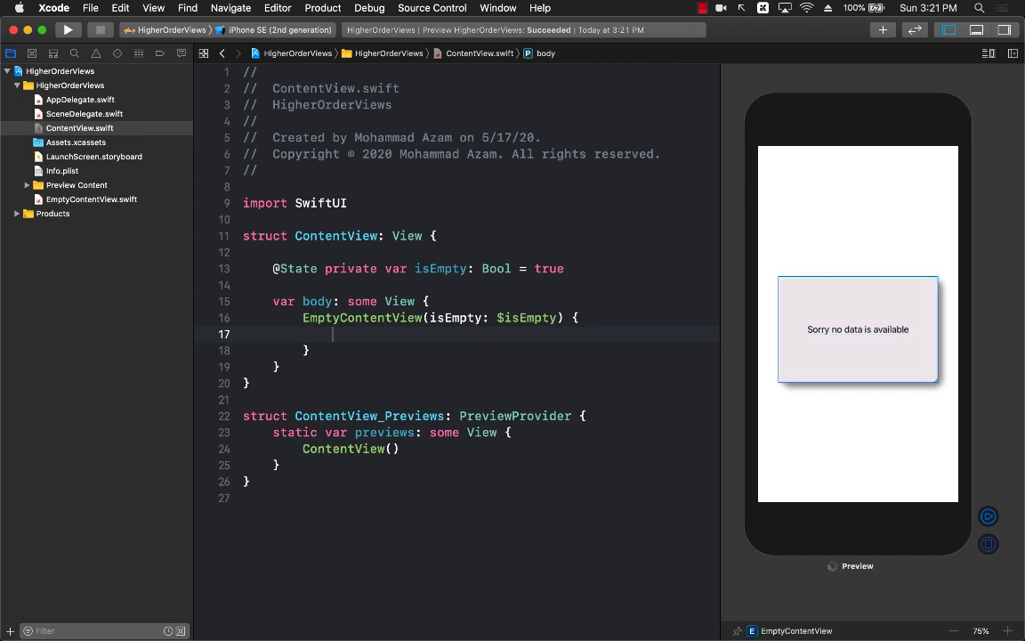
Show Image(systemName: "heart.fill") in the empty-content card, then bring up the Udemy SwiftUI course page
type("Image(")
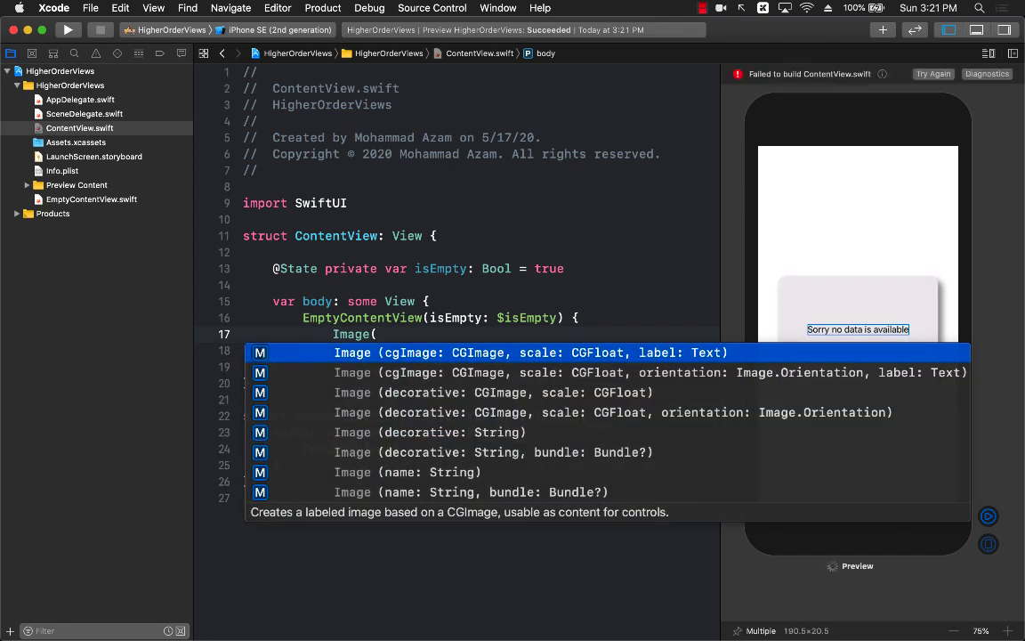
type("systemName: \"heart.")
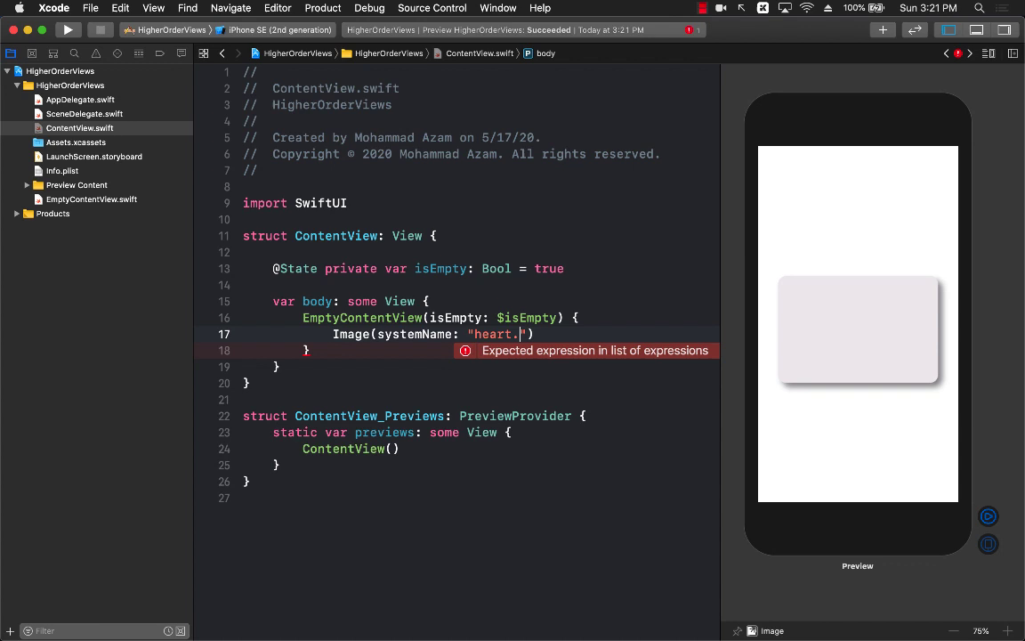
type("fill")
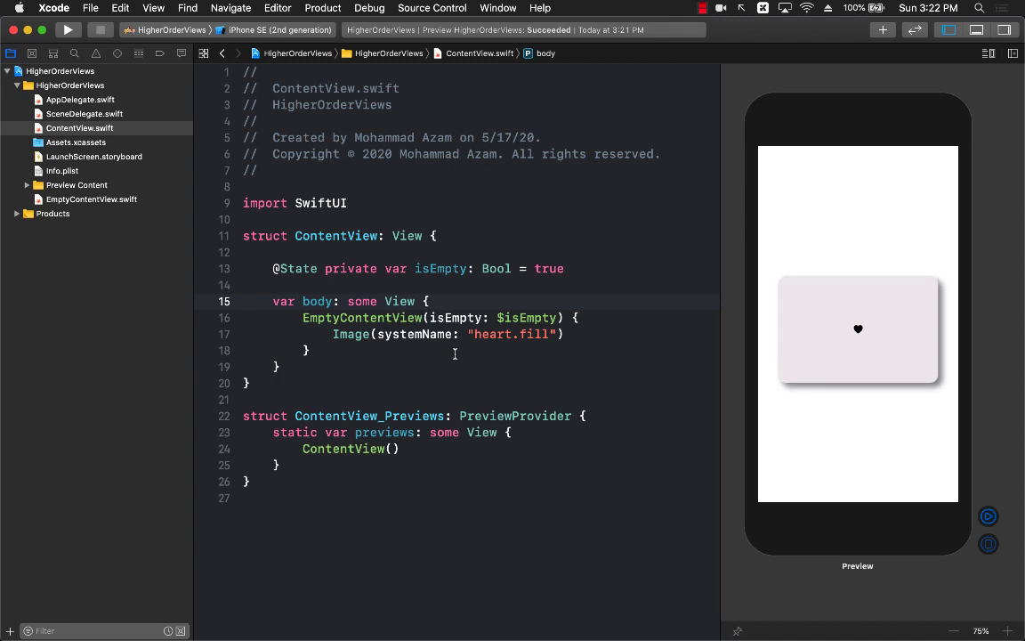
left_click(431, 301)
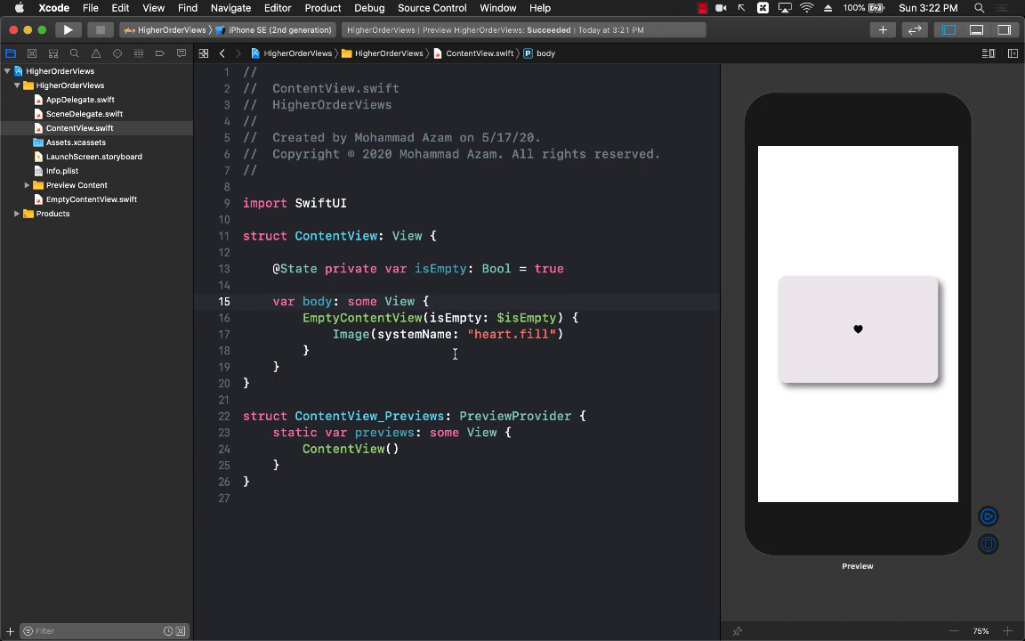
left_click(430, 301)
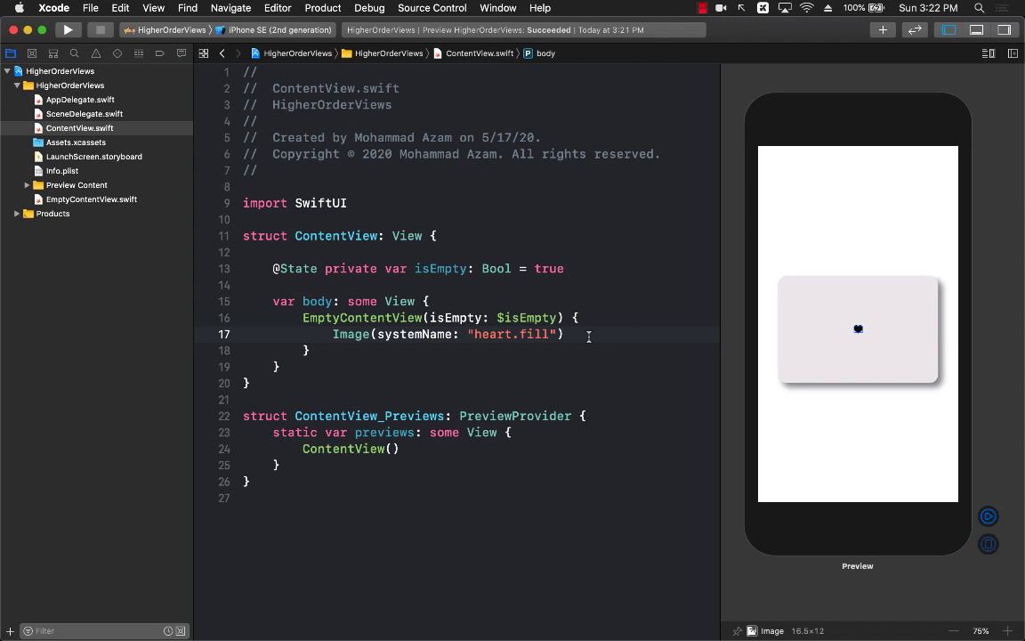
left_click(647, 235)
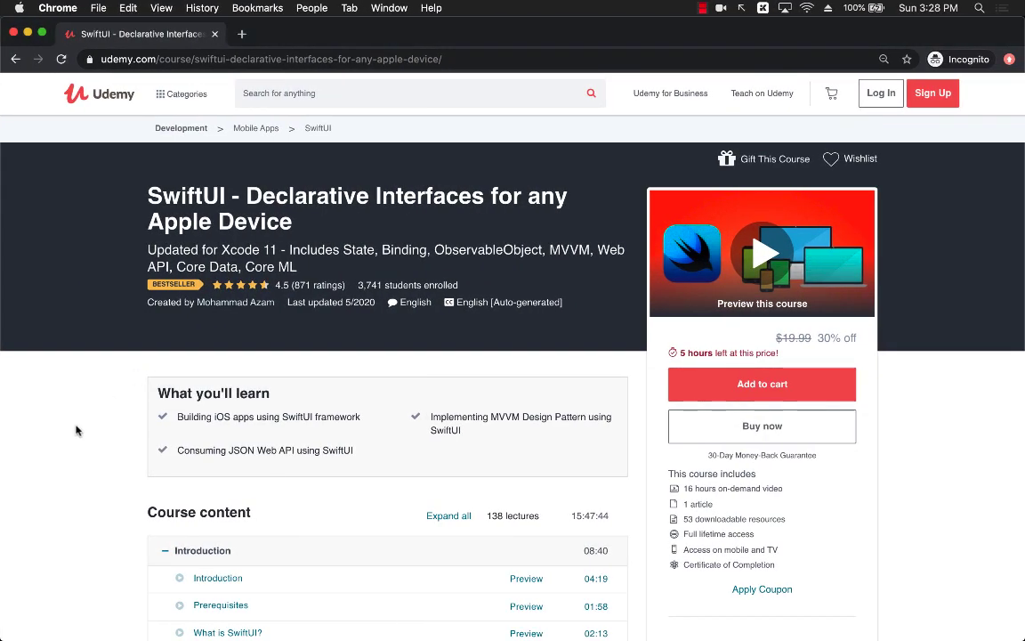
Scroll to Course content and expand Creating and Combining Views, State and Binding, and MVVM sections
scroll("down", 3)
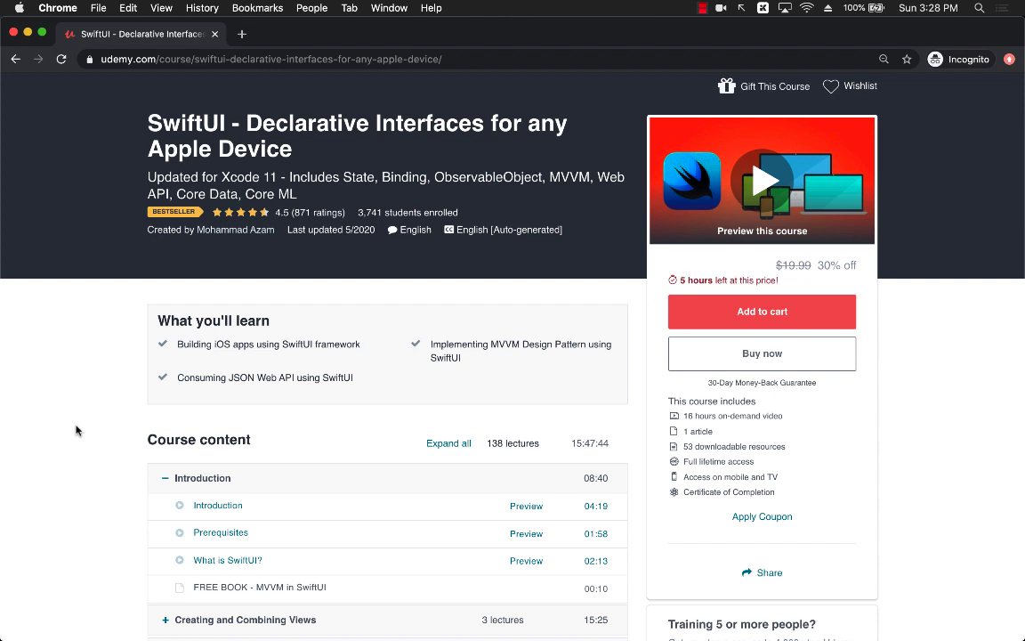
scroll("down", 3)
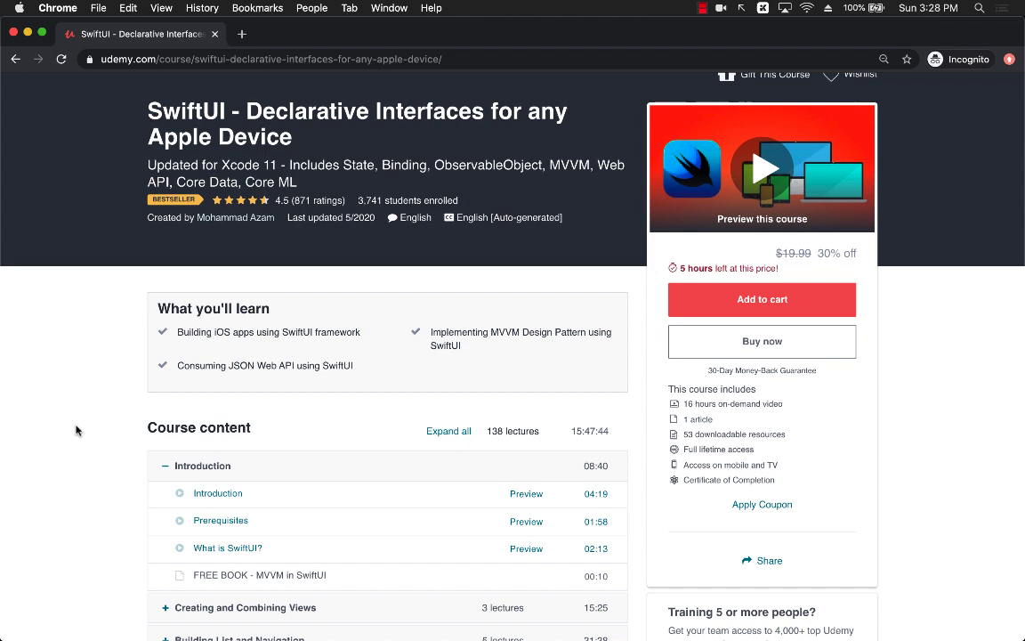
scroll("down", 3)
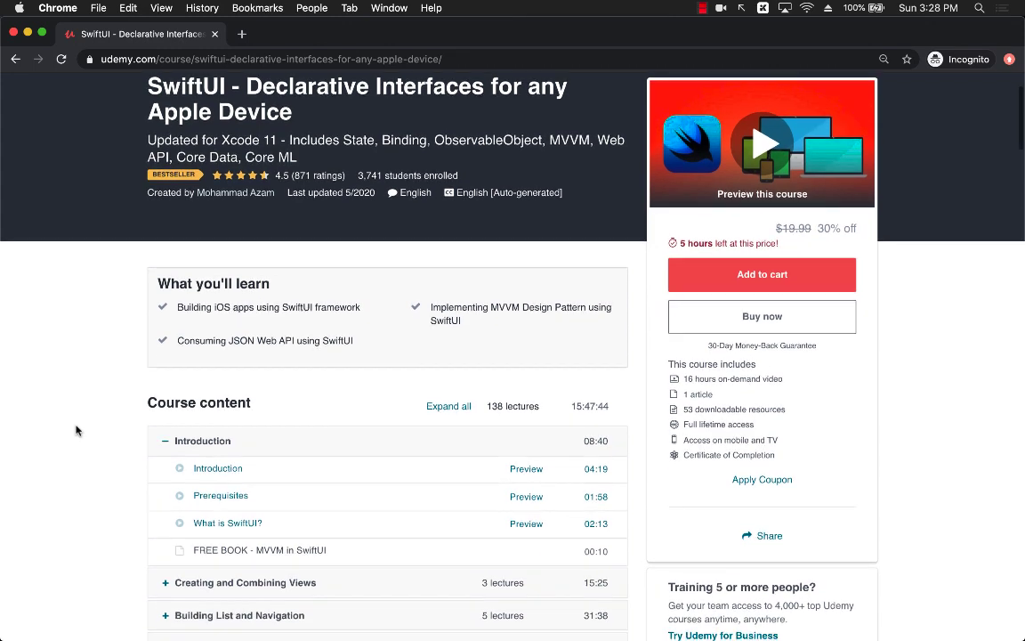
scroll("down", 3)
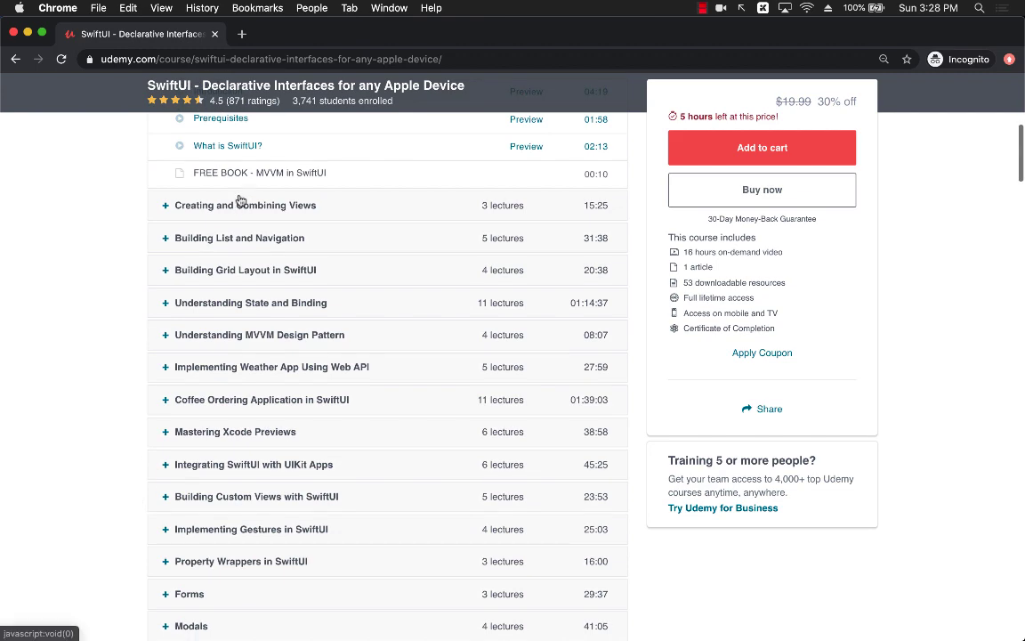
left_click(245, 205)
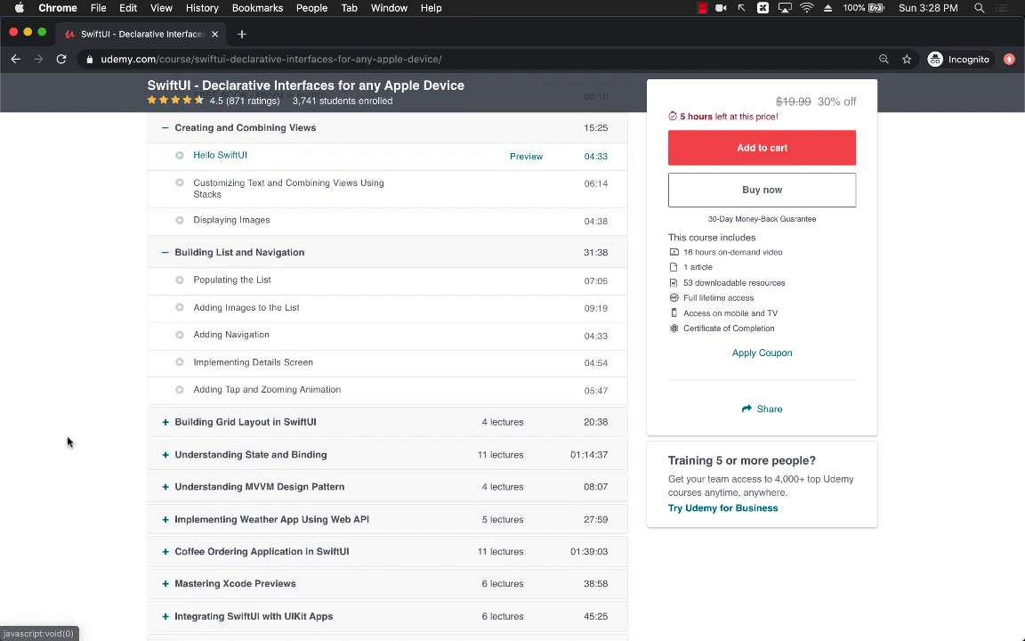
left_click(252, 454)
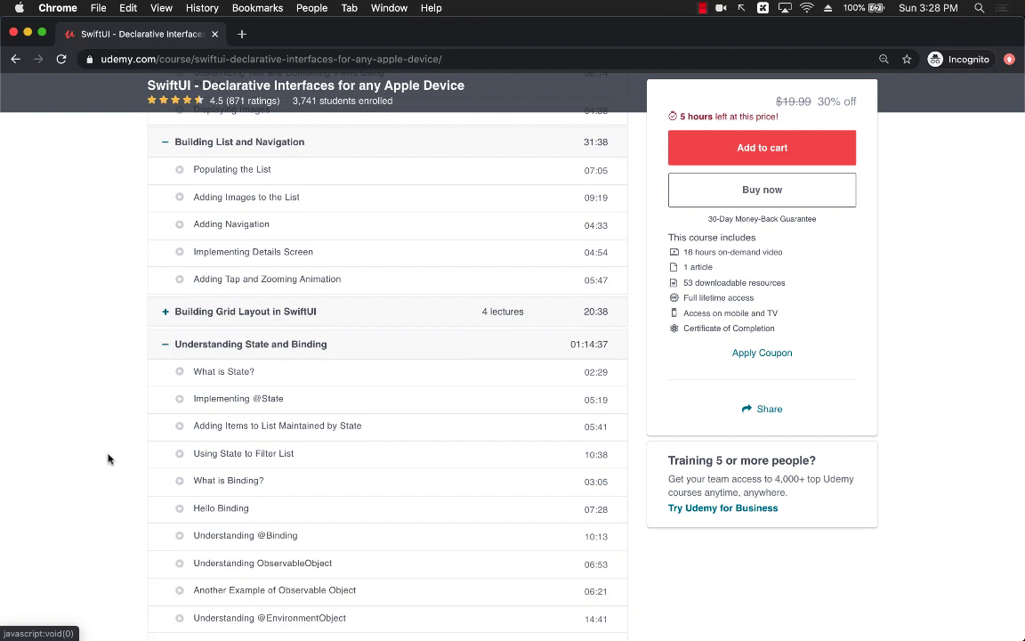
scroll("down", 3)
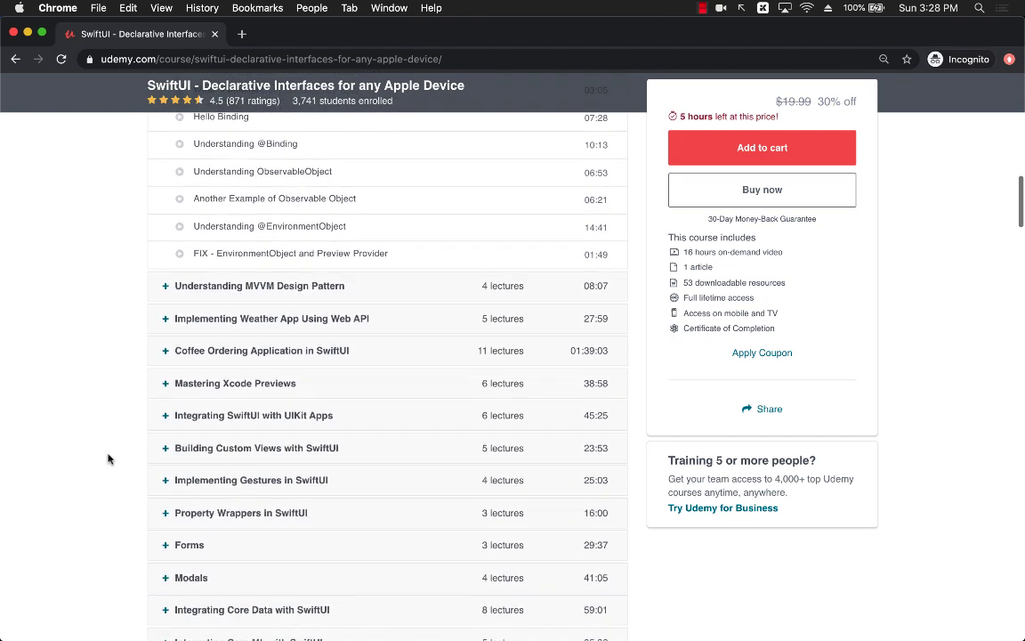
left_click(260, 285)
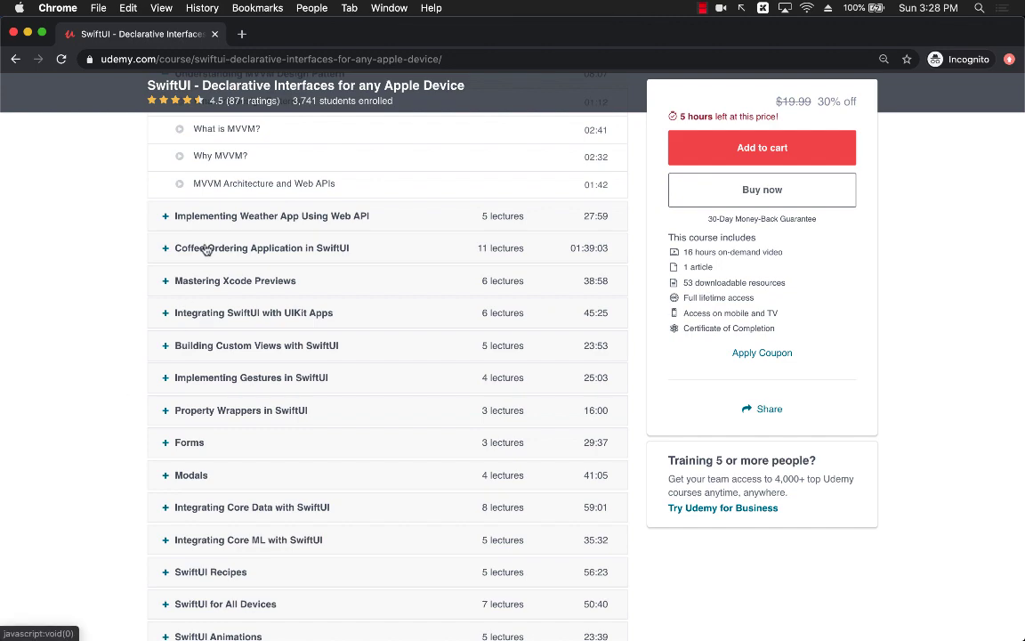
Expand Coffee Ordering and Core Data sections, then continue down to Requirements and Description
left_click(259, 247)
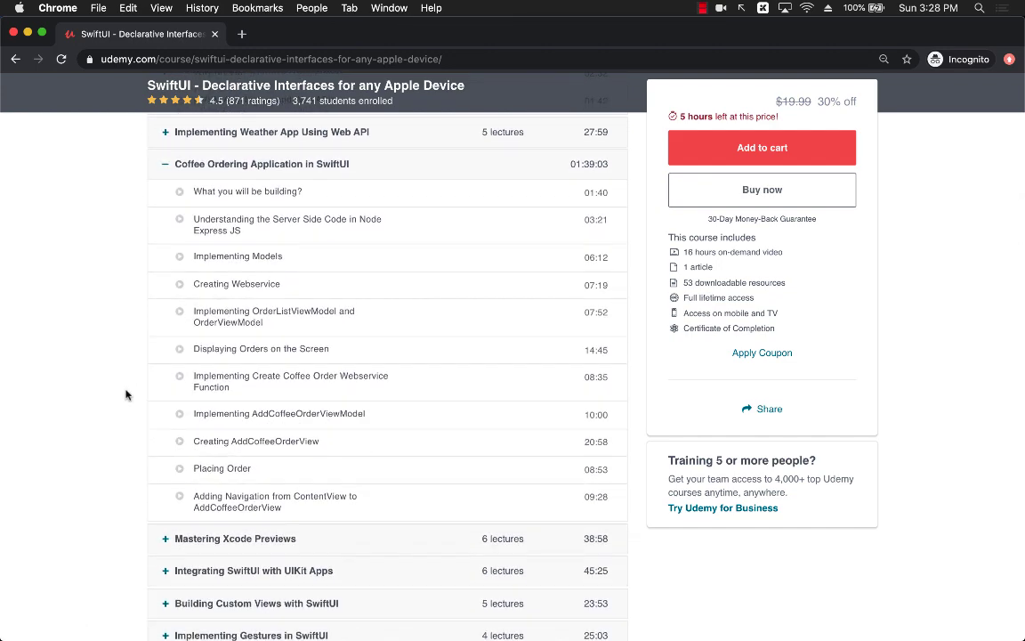
mouse_move(121, 433)
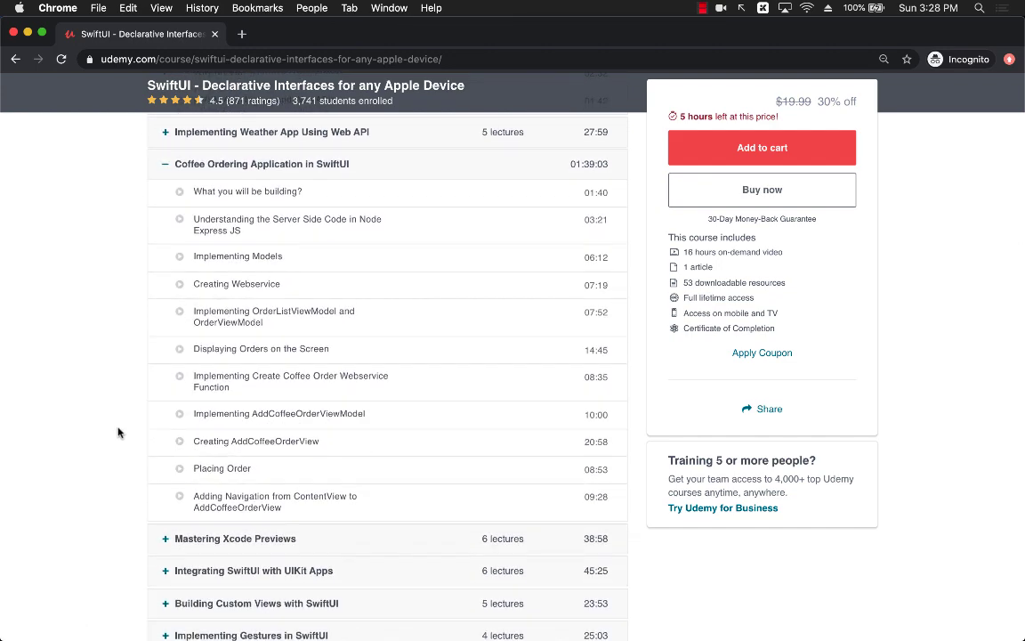
scroll("down", 3)
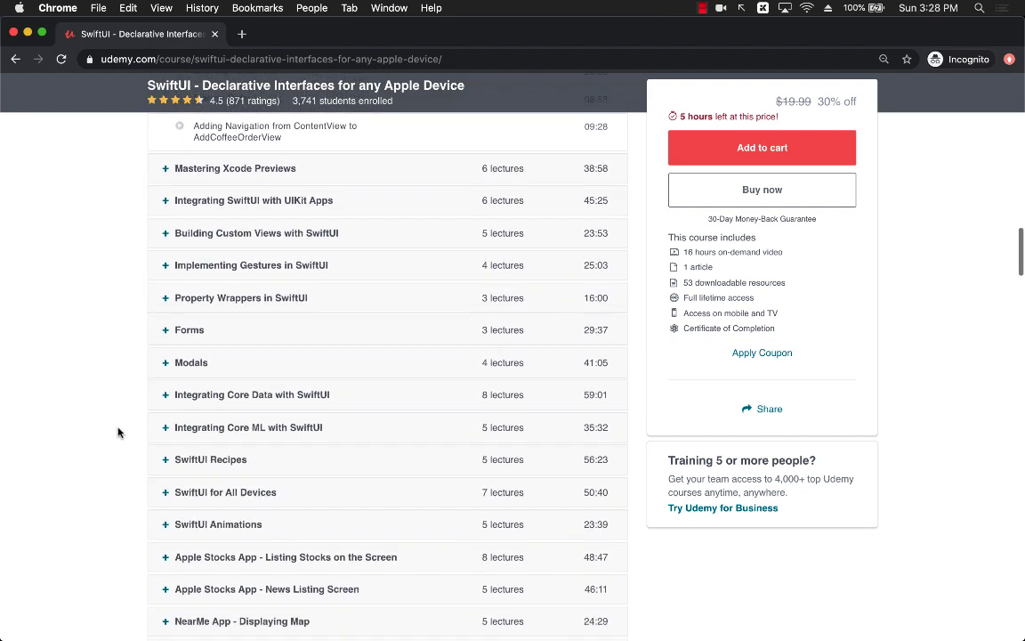
left_click(253, 395)
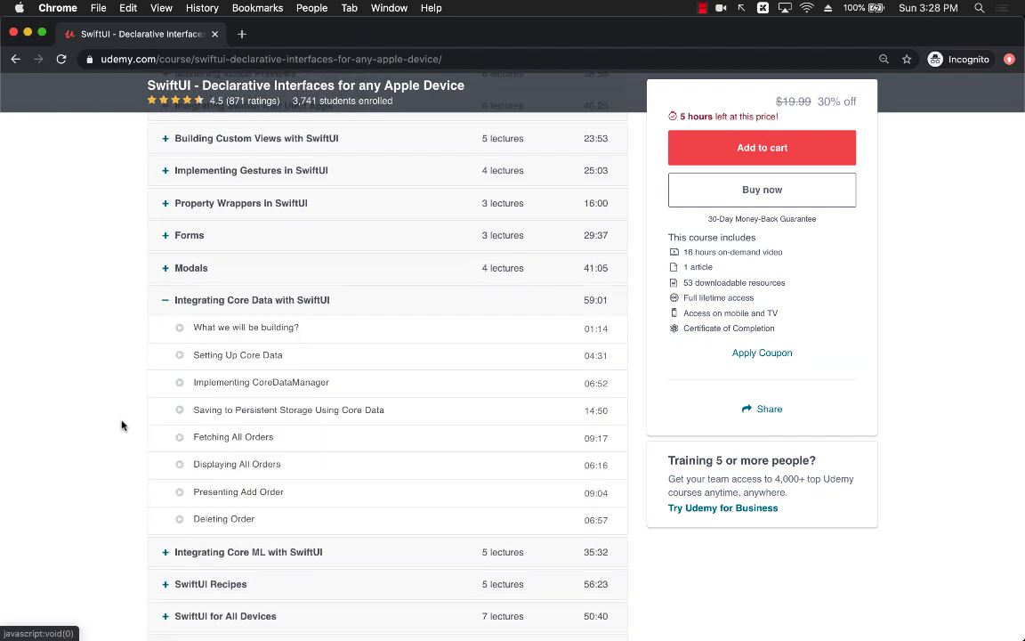
scroll("down", 3)
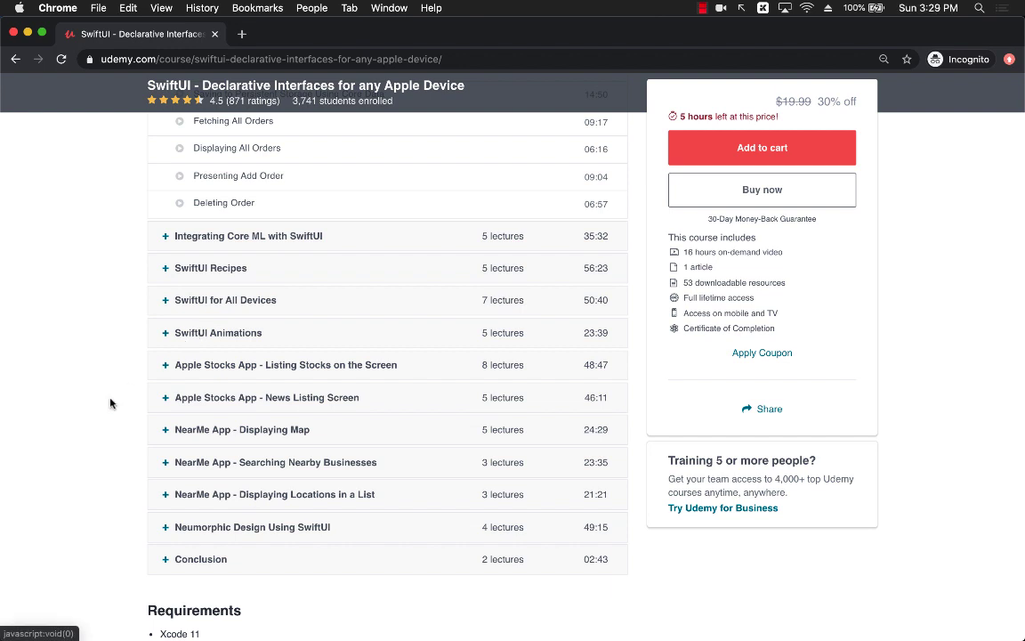
scroll("down", 3)
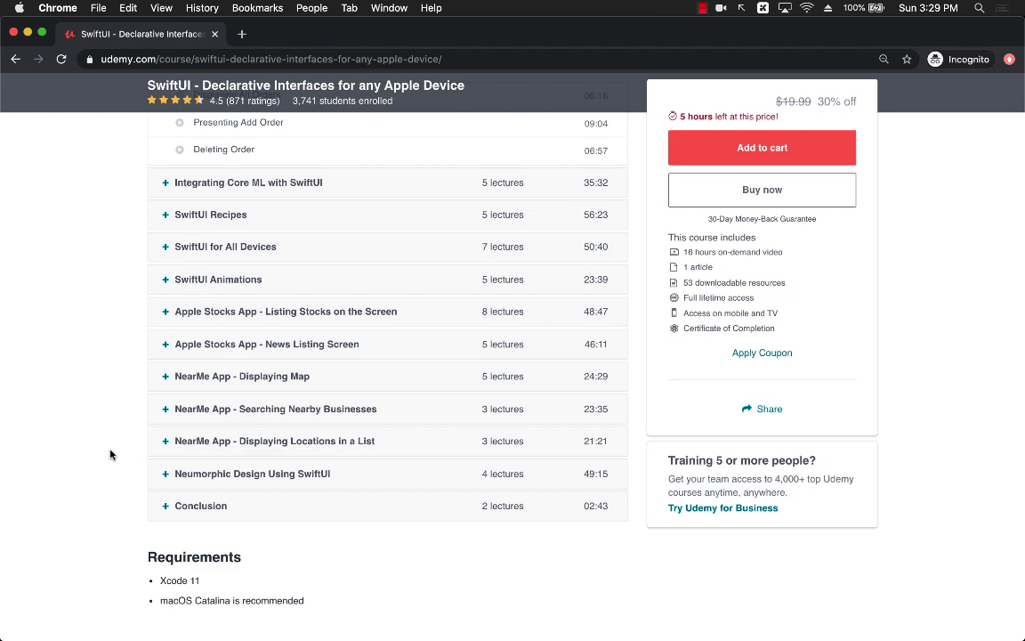
scroll("down", 3)
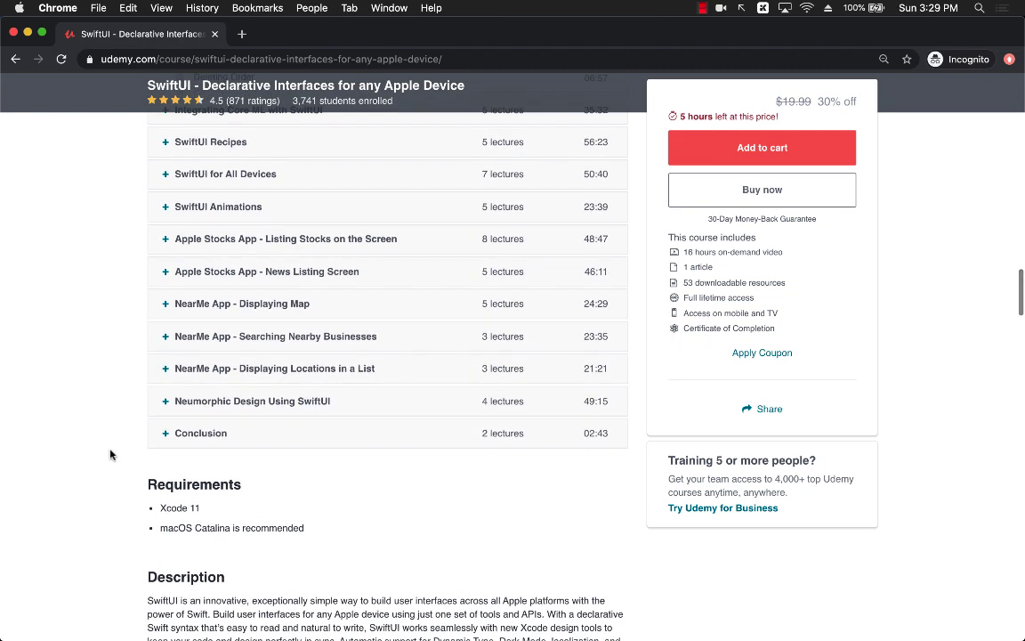